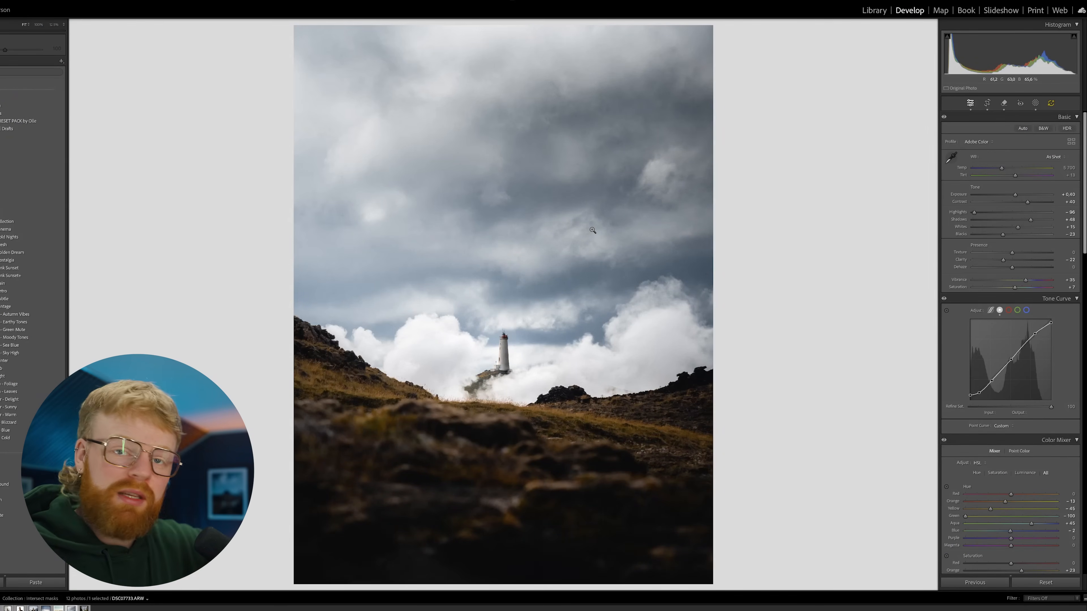
mouse_move(370, 262)
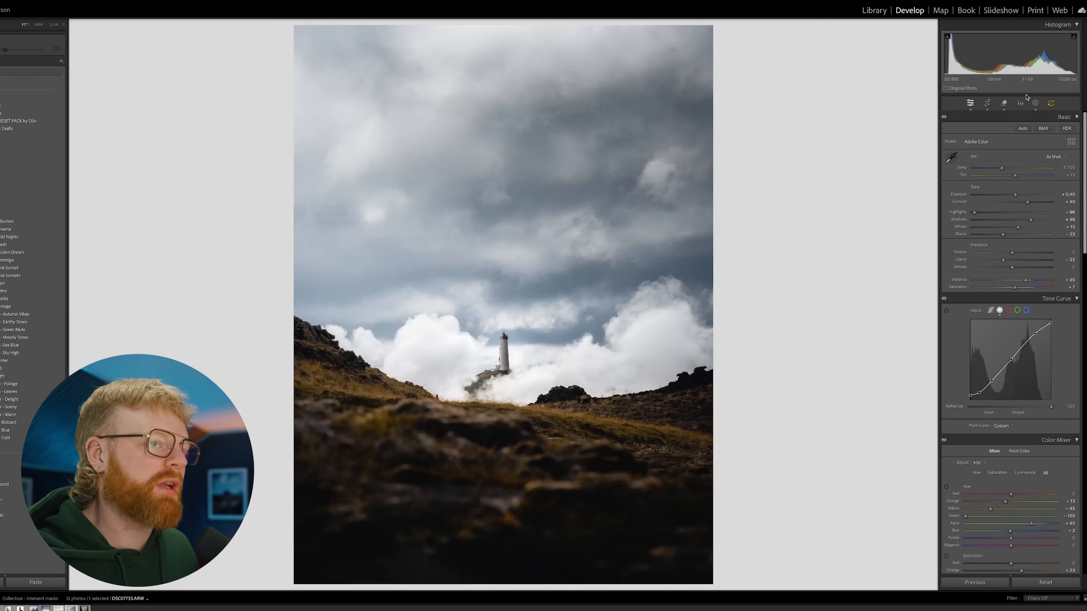
Show the Masks panel for the lighthouse photo and hide the side panels
click(1013, 103)
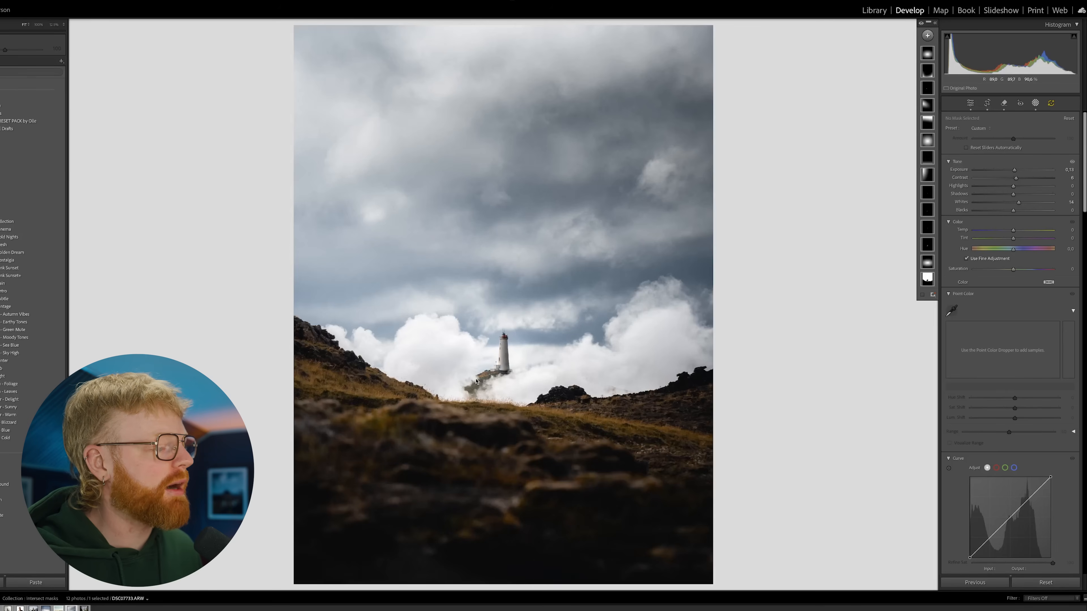
key(Tab)
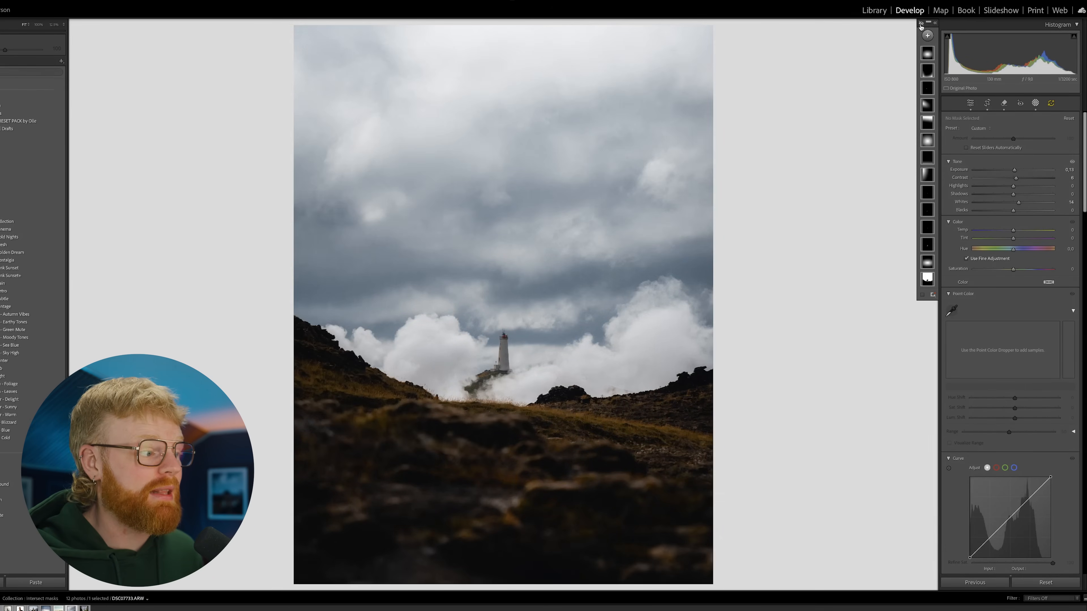
Make a virtual copy and add a feathered radial gradient brightening exposure and whites
click(59, 24)
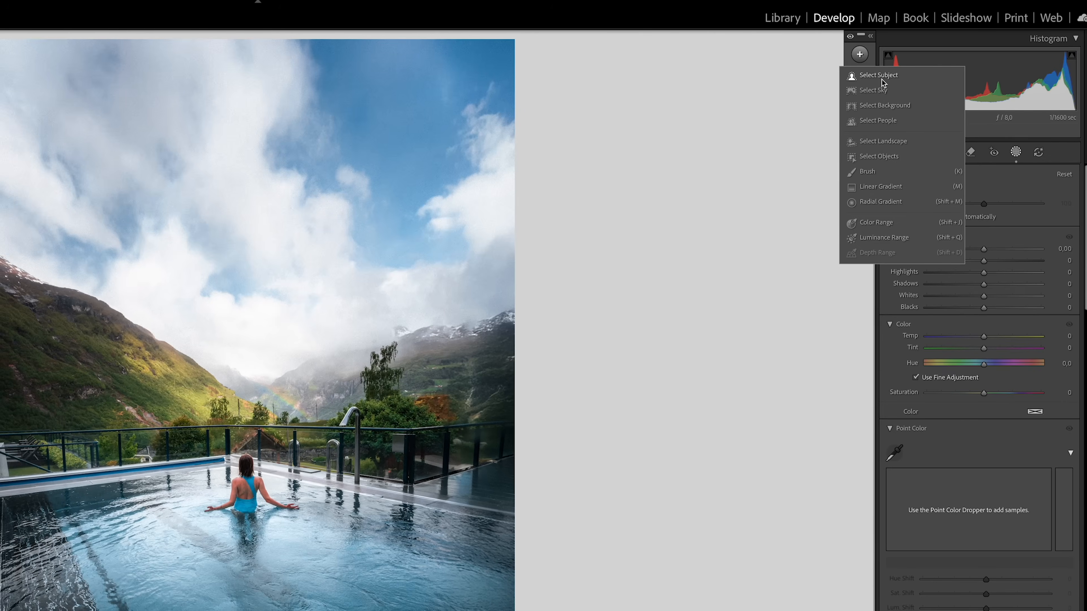
click(874, 90)
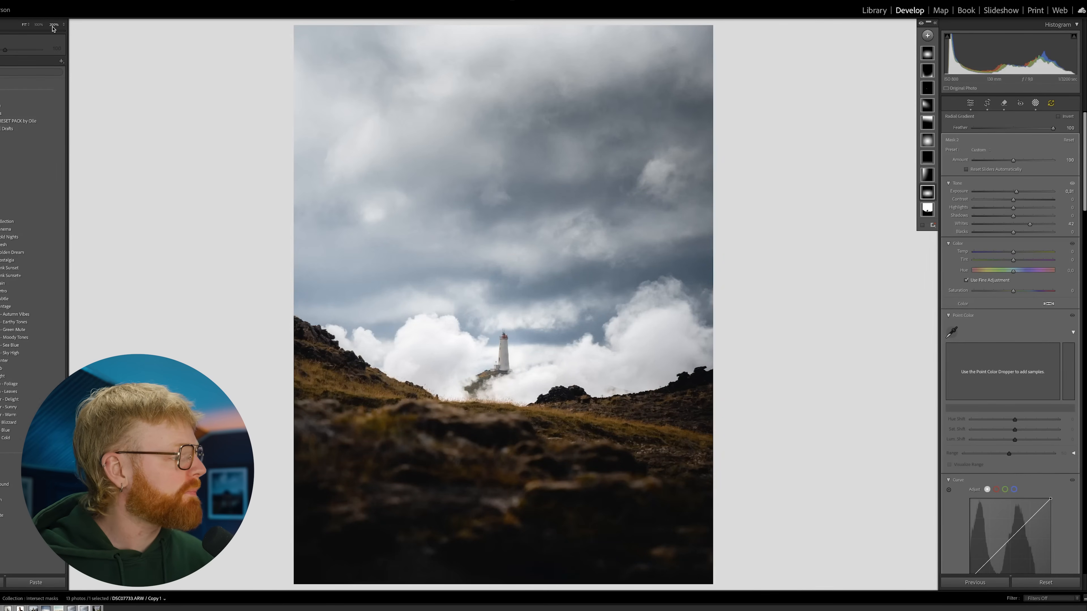
Zoom in and paint two brush masks over the left and right sides of the lighthouse tower
click(927, 35)
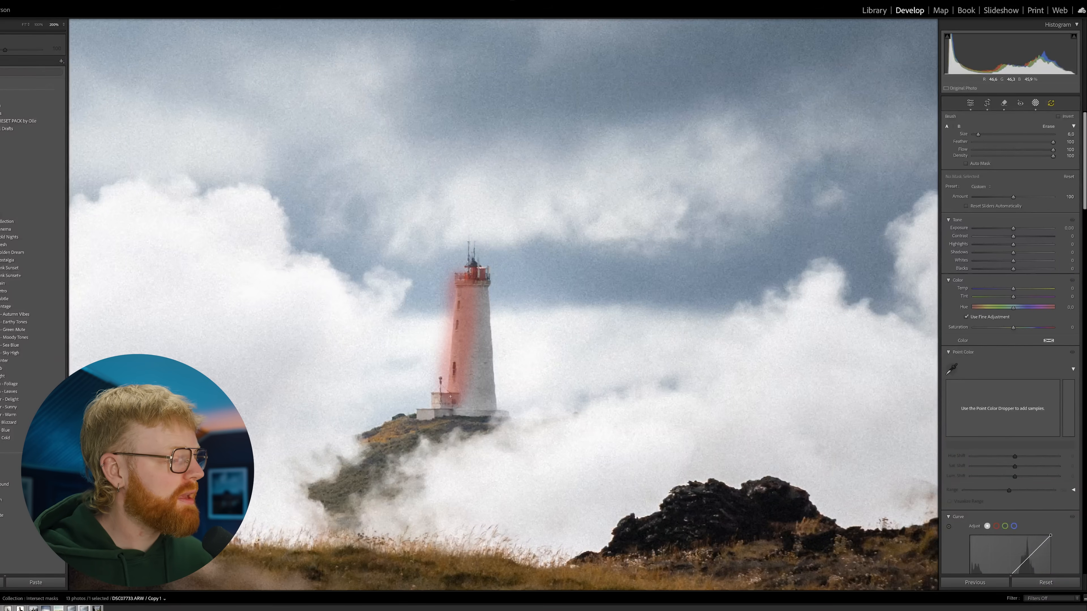
drag(1013, 228, 1015, 228)
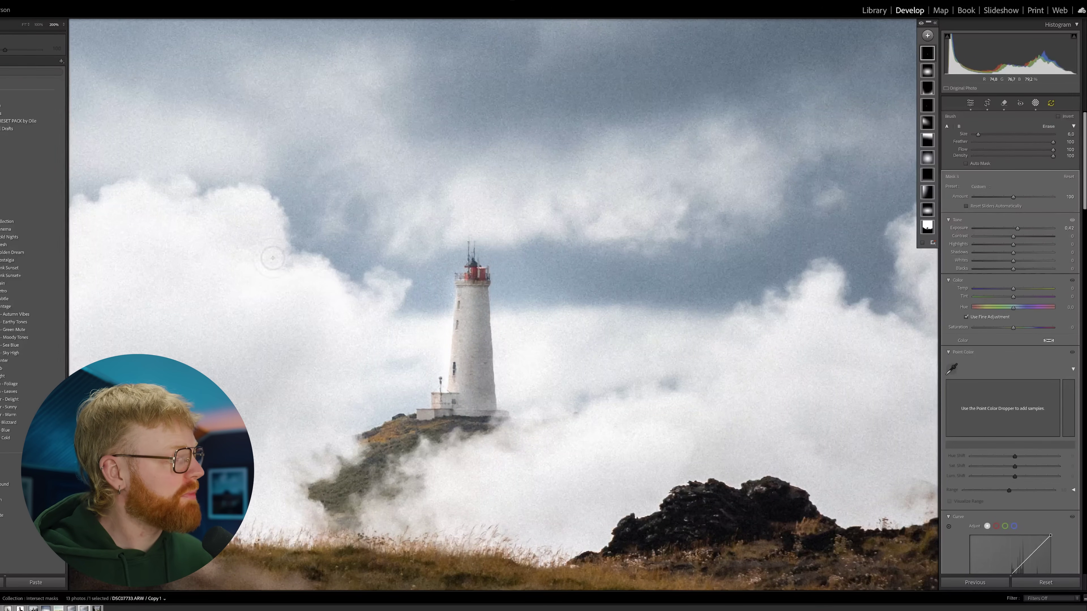
click(928, 35)
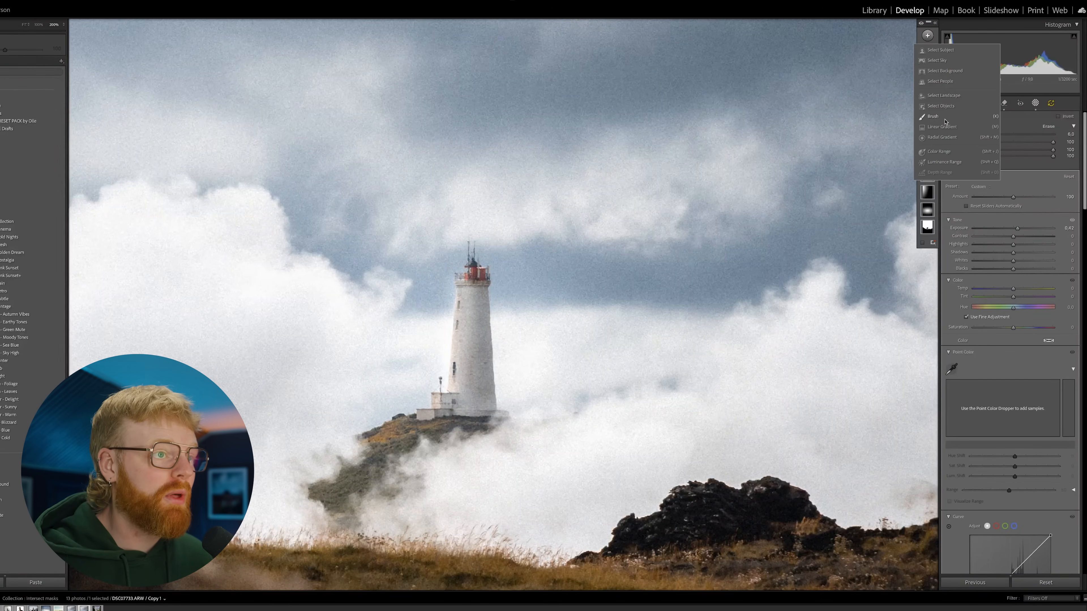
click(933, 117)
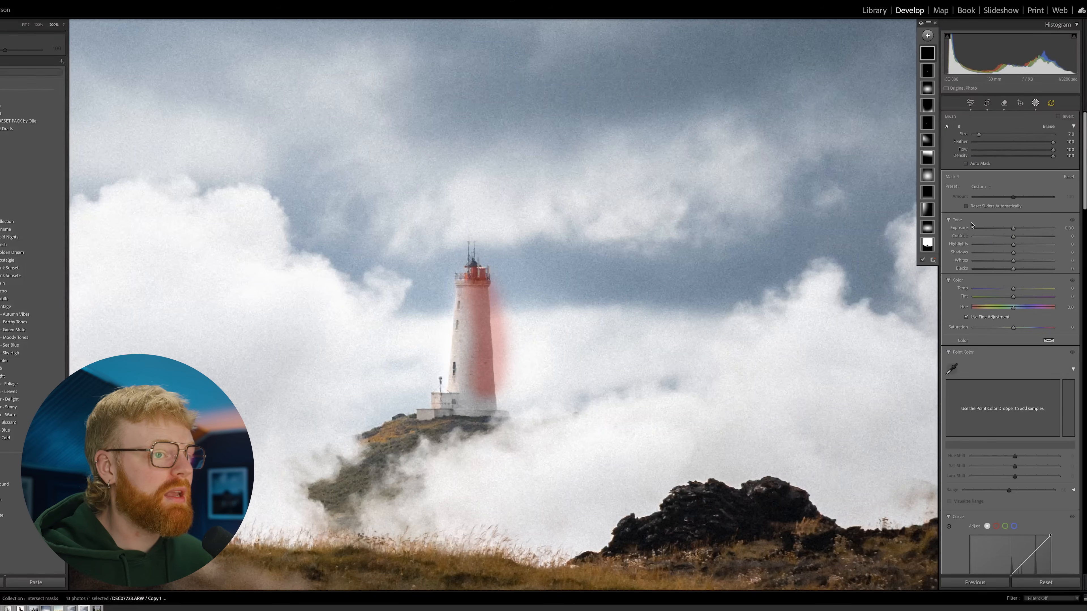
drag(1031, 228, 1009, 228)
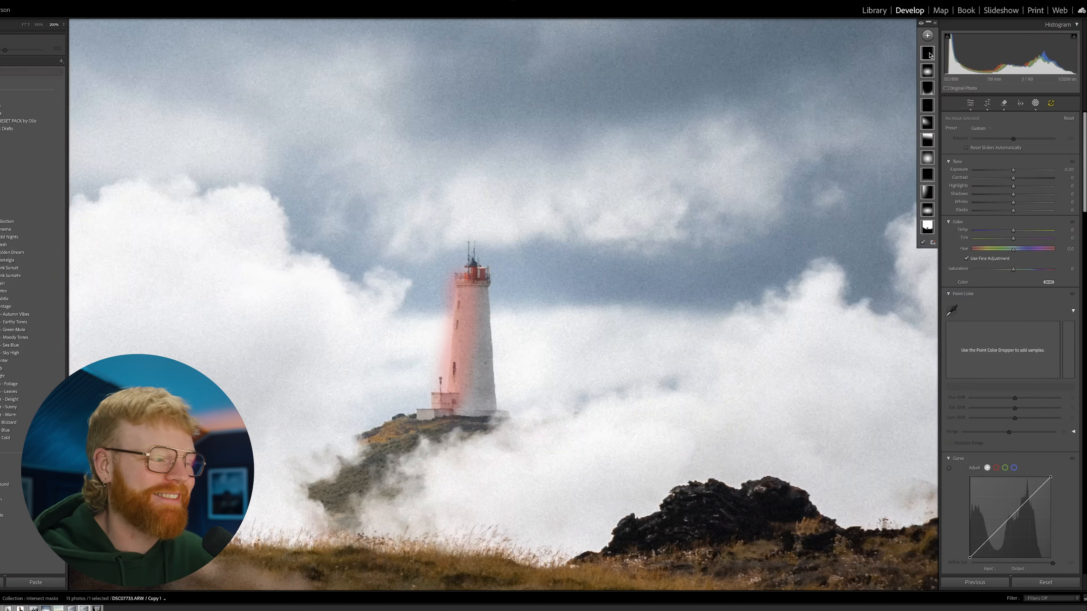
Intersect Mask 3 with an inverted linear gradient and raise its exposure to brighten the sky
click(927, 35)
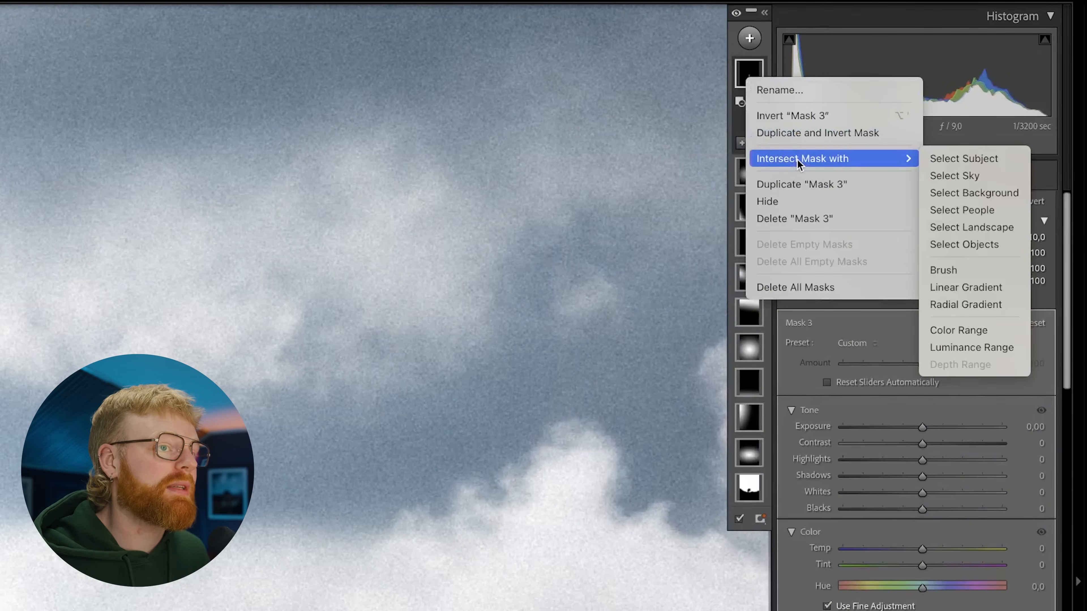
mouse_move(989, 290)
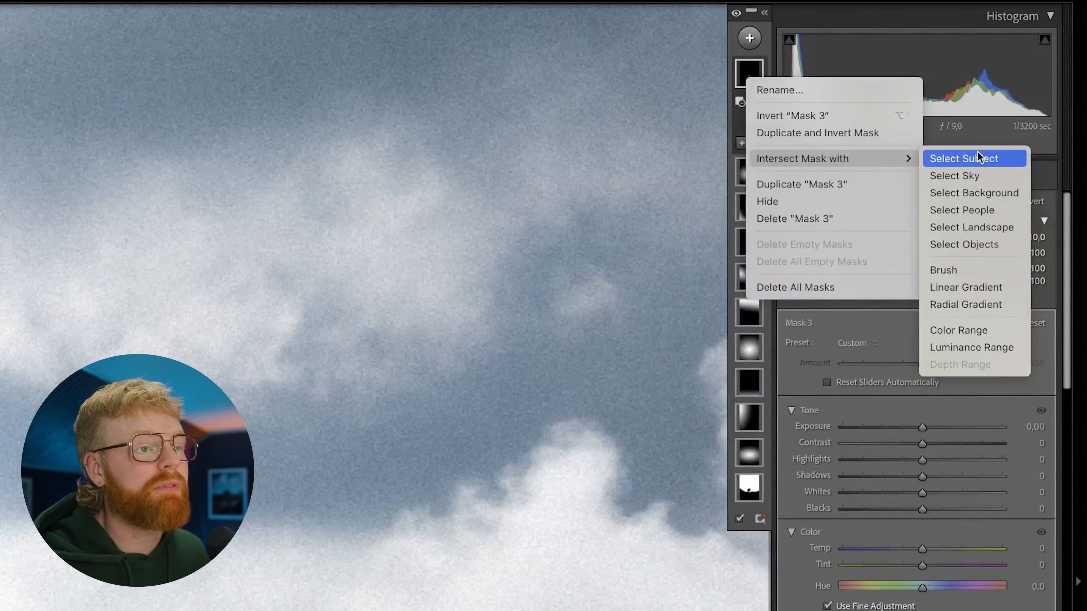
mouse_move(997, 292)
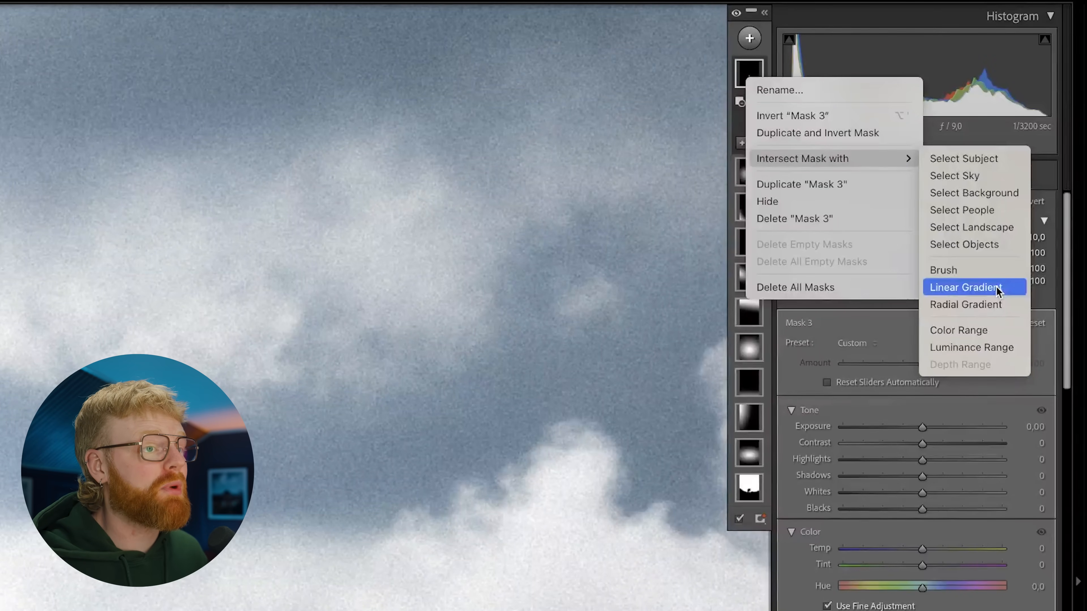
click(966, 287)
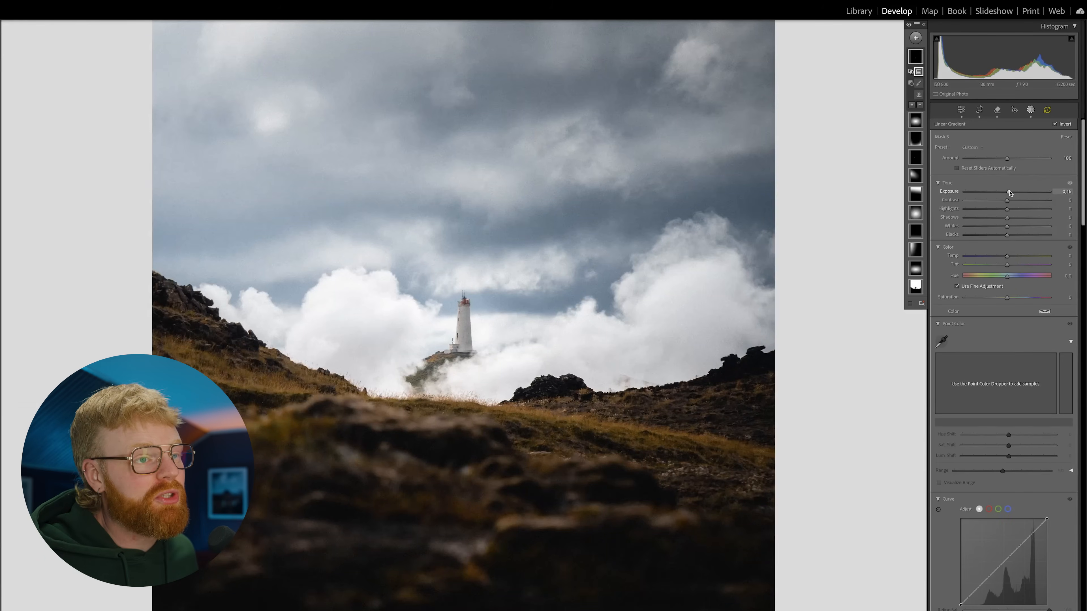
drag(1008, 192, 1019, 191)
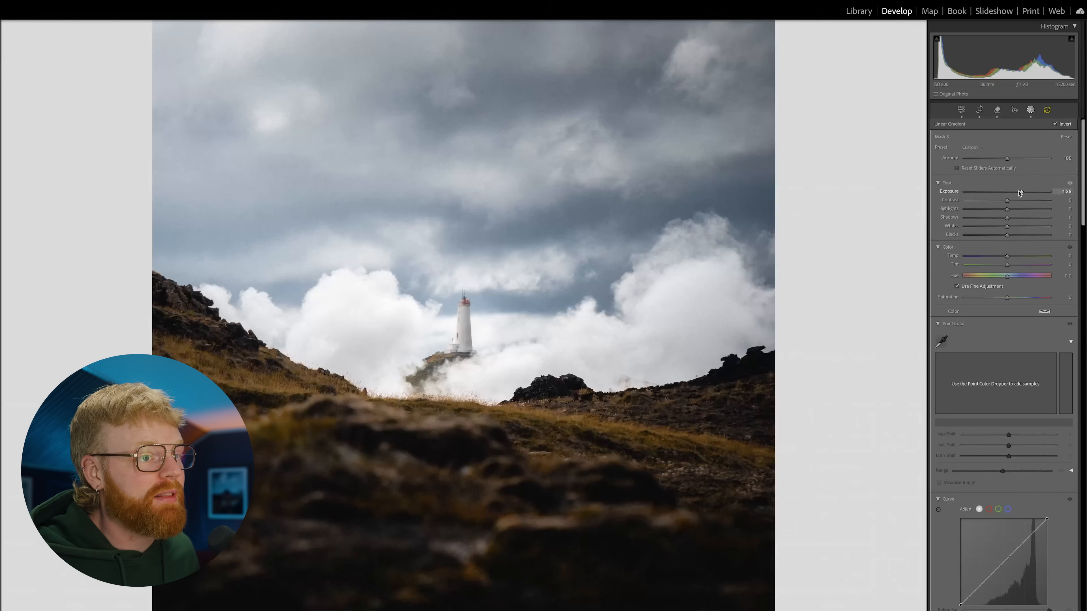
drag(1019, 192, 1010, 192)
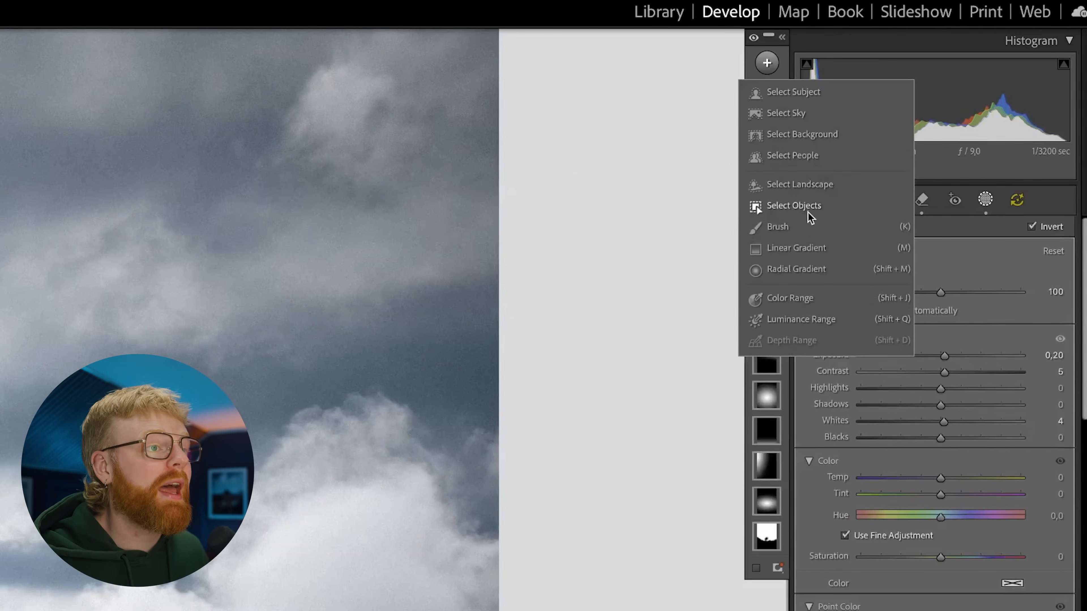
Add a Select Subject mask intersected with an inverted gradient and adjust the lighthouse exposure
click(794, 92)
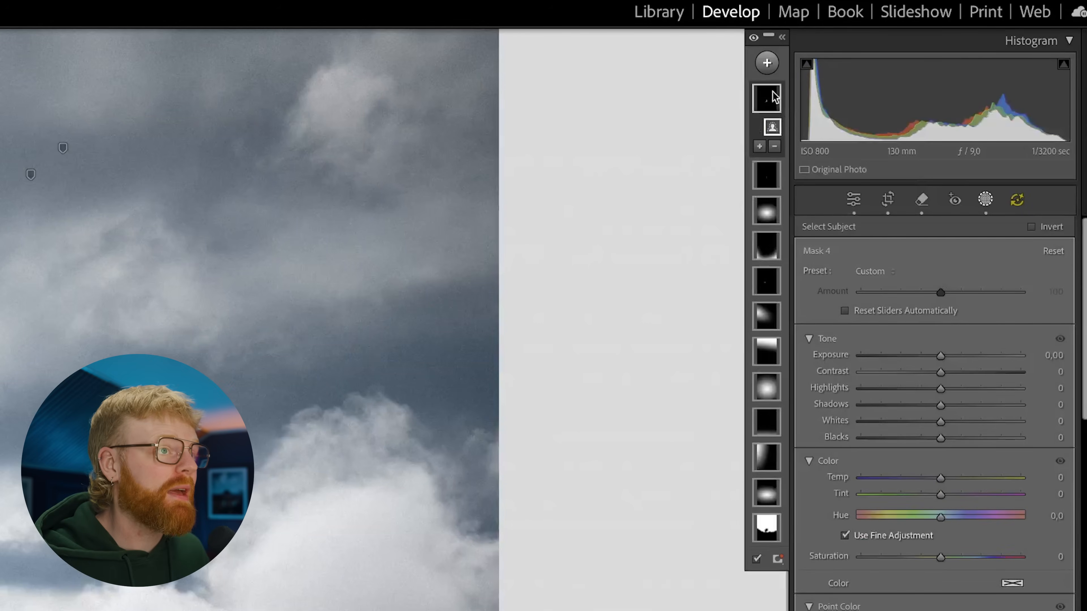
right_click(768, 99)
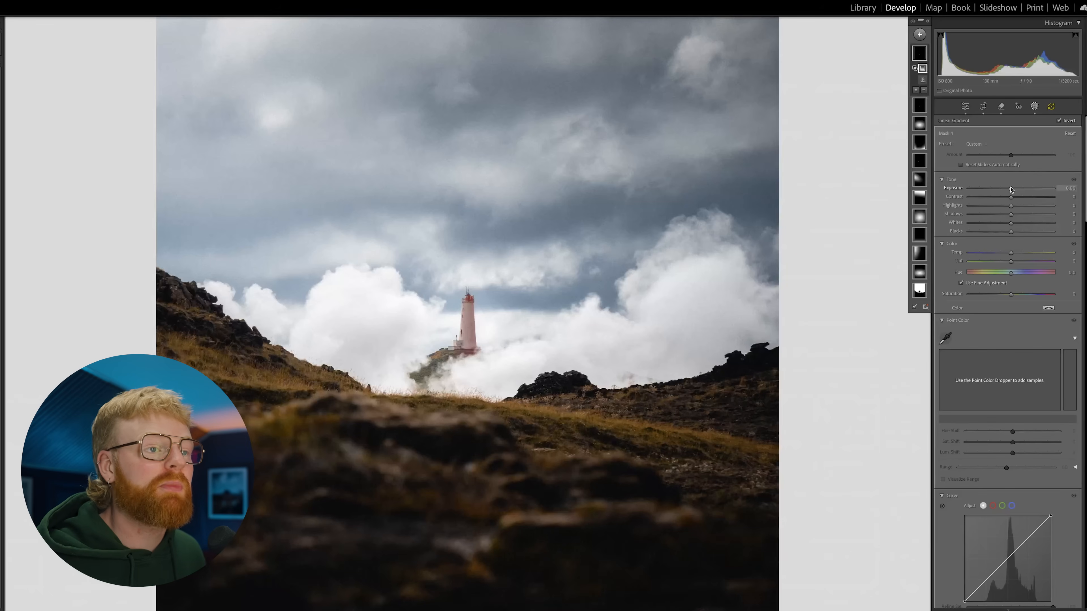
drag(1010, 188, 1007, 188)
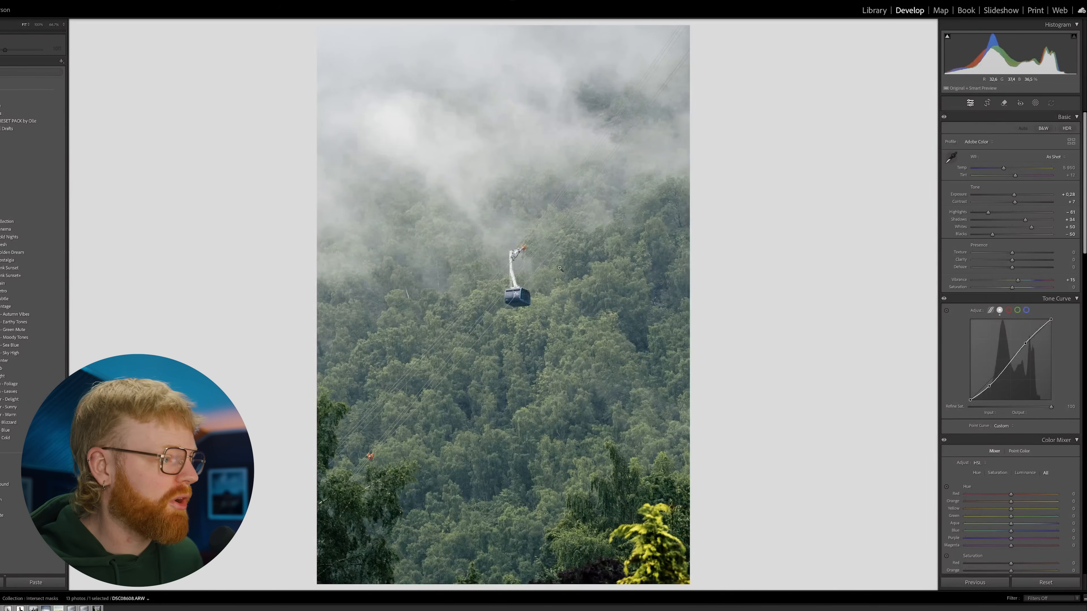
Mask the background, intersect it with a linear gradient, set Exposure about -0.89 and Contrast +46
click(988, 102)
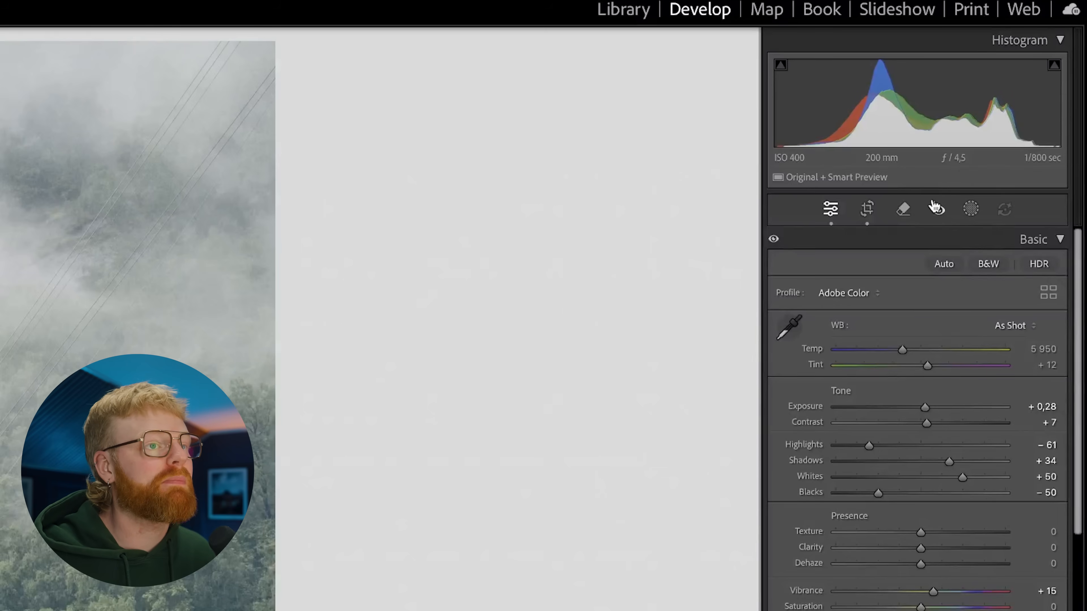
click(971, 209)
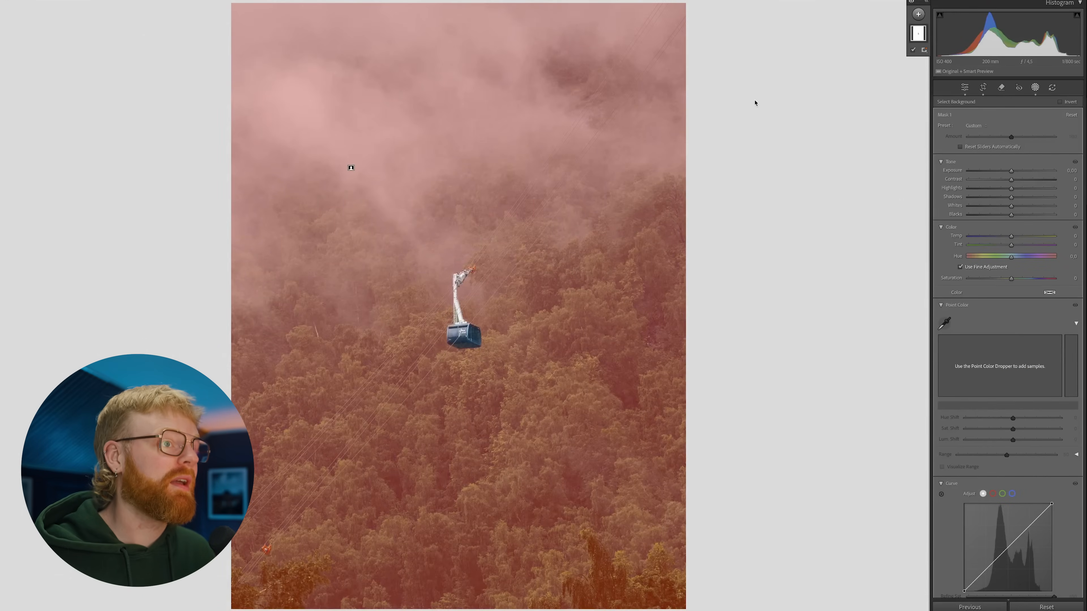
click(917, 34)
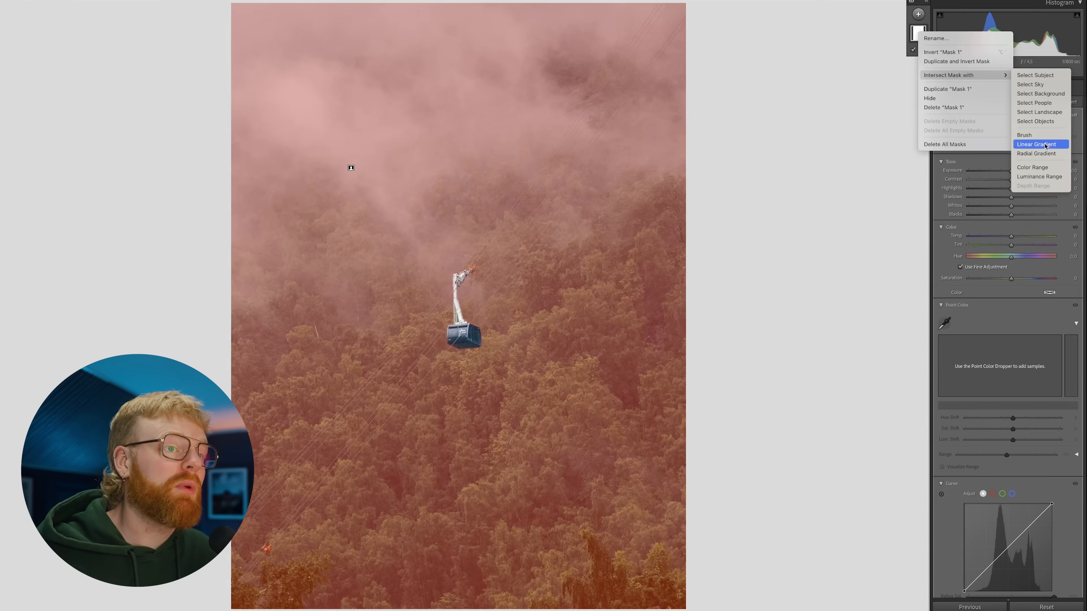
click(1039, 144)
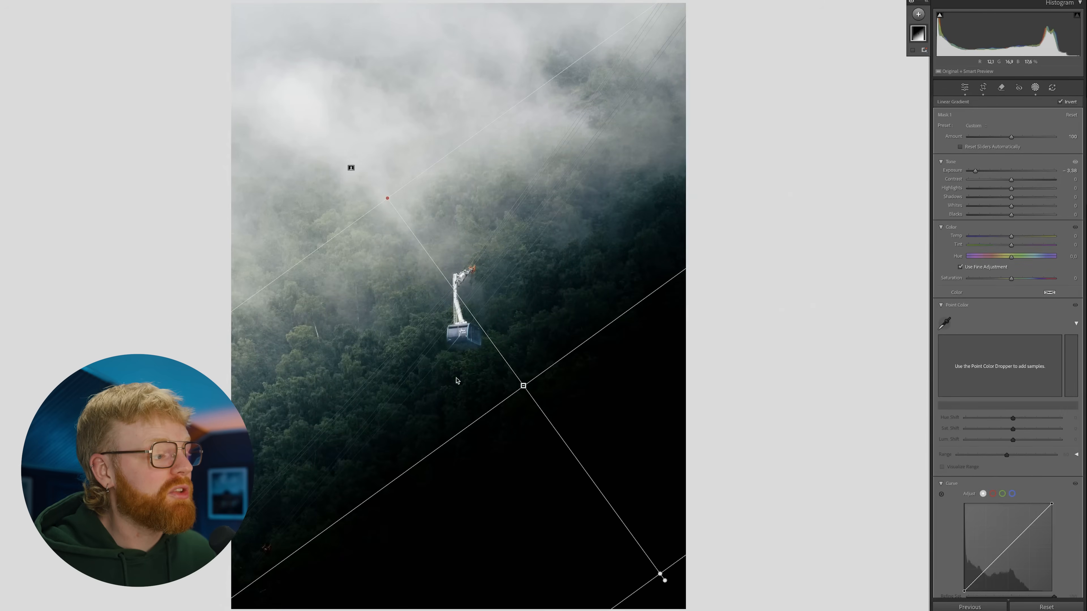
drag(974, 170, 1001, 171)
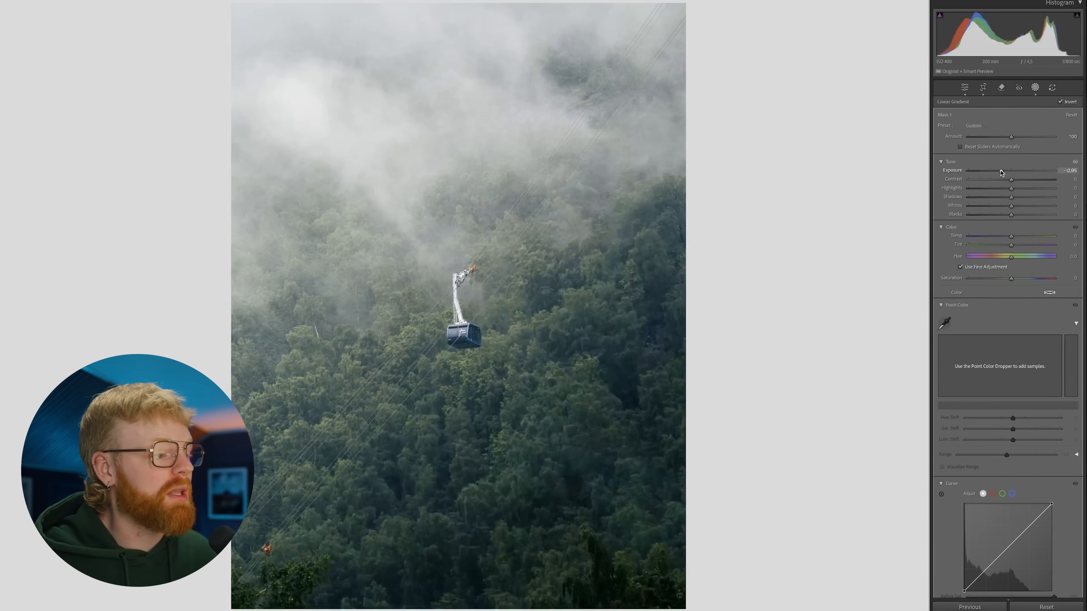
drag(1012, 188, 1031, 188)
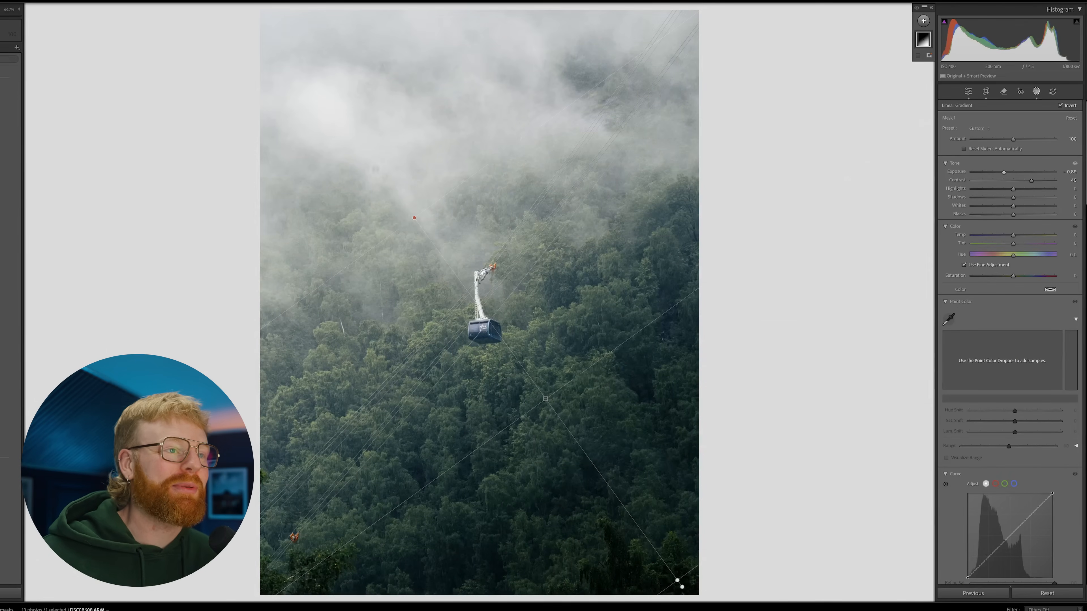
Add a second background mask intersected with a linear gradient and lower Dehaze to soften the fog
click(924, 20)
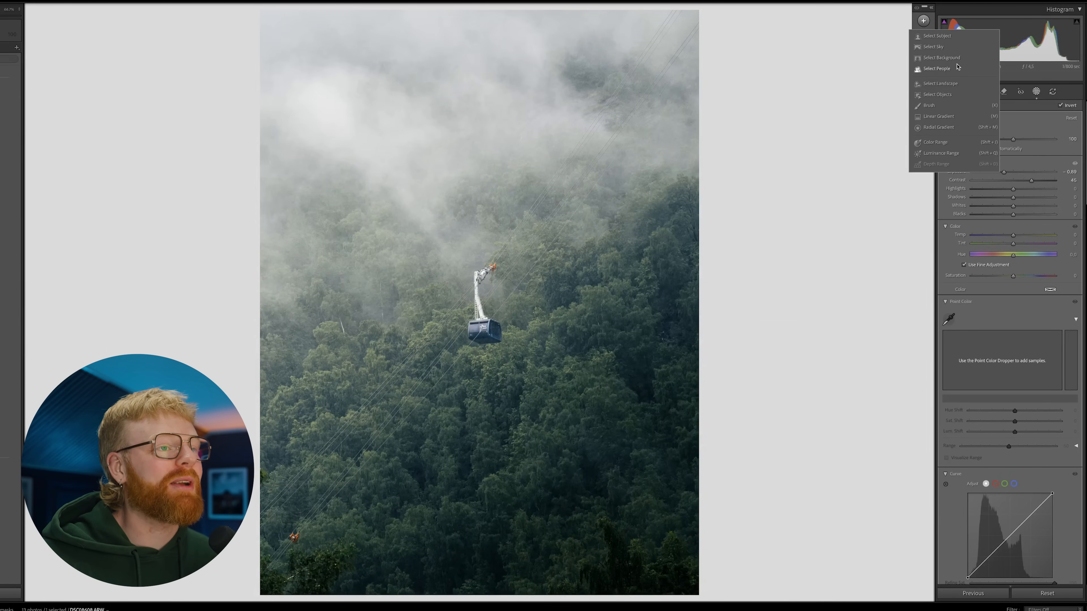
click(941, 58)
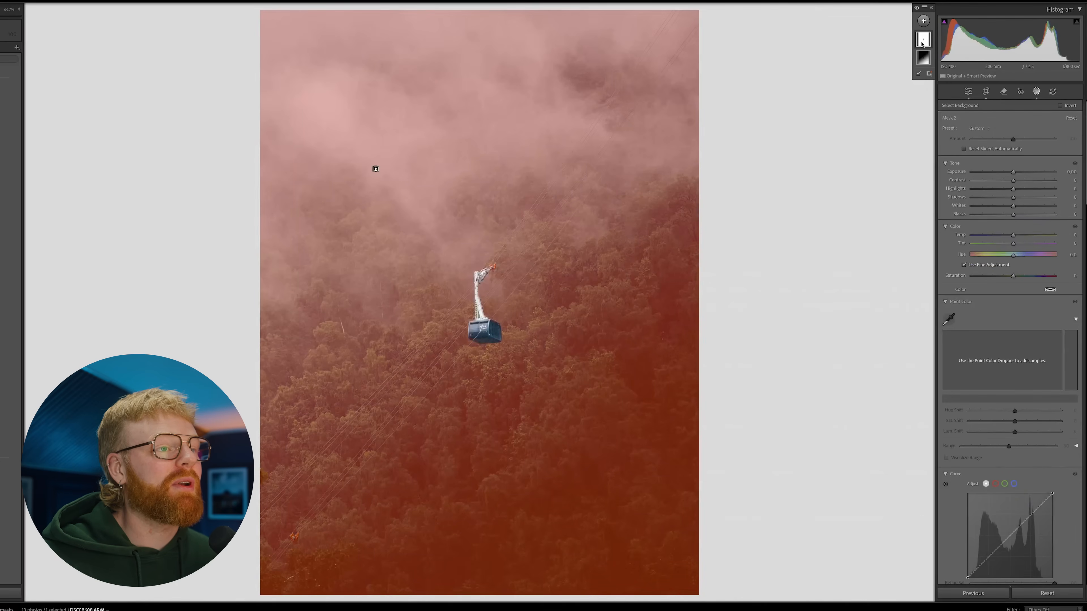
click(923, 39)
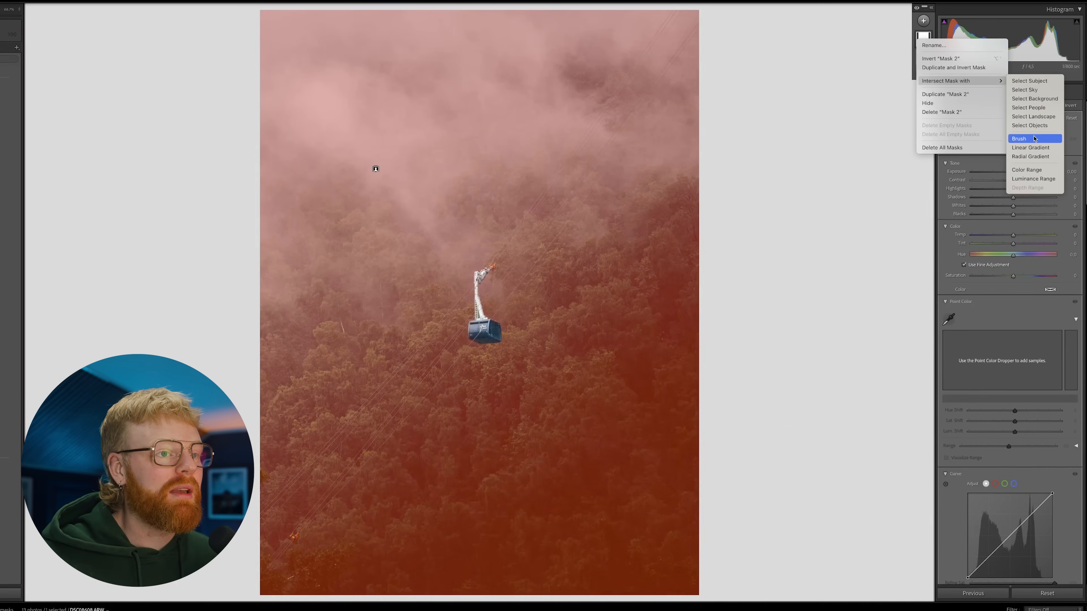
mouse_move(1035, 147)
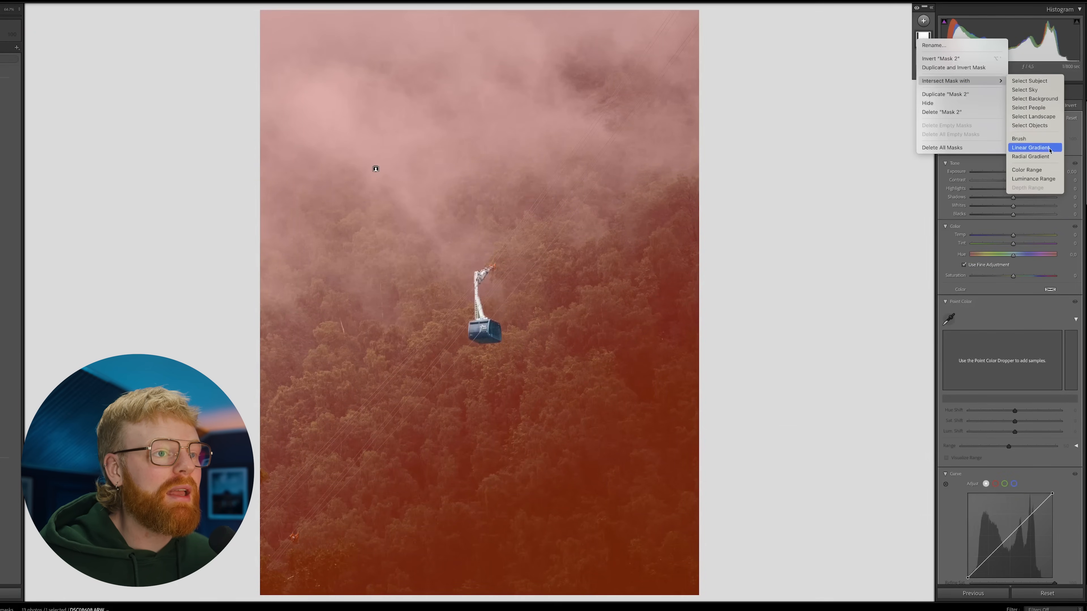
click(1030, 147)
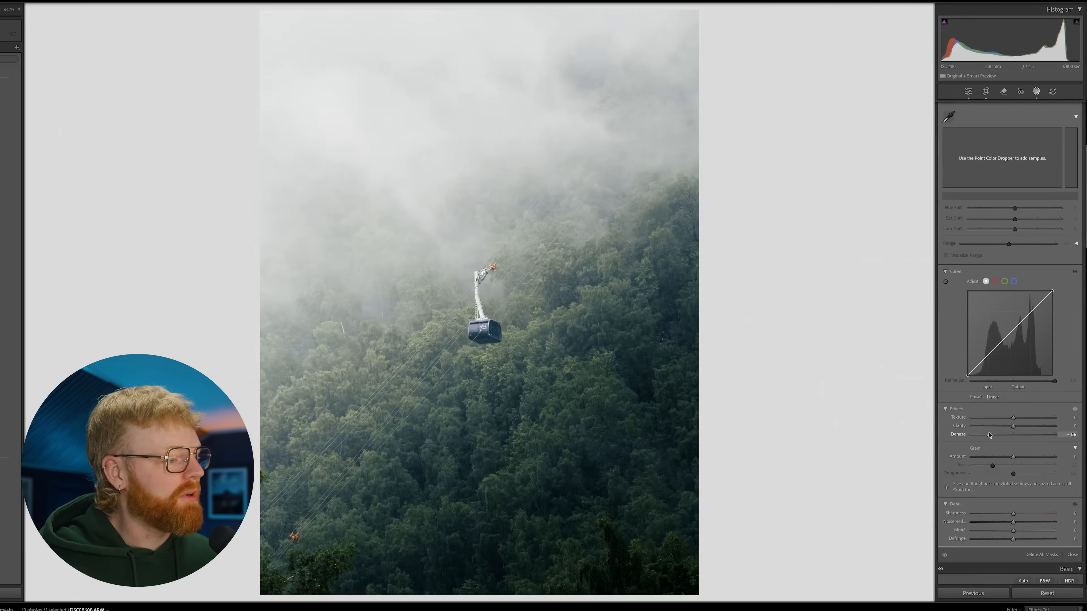
drag(1019, 435, 996, 435)
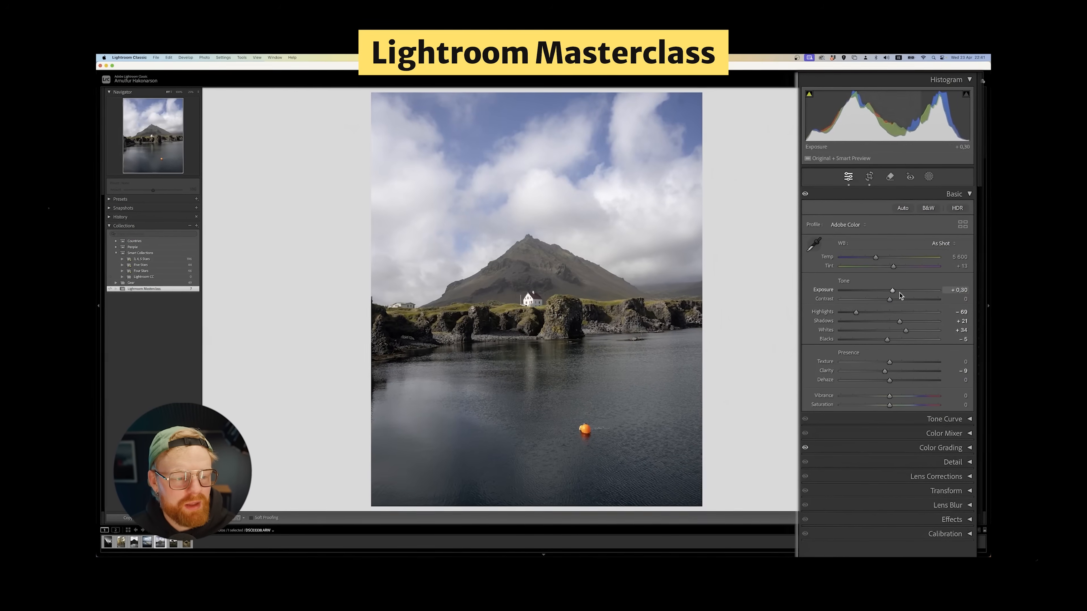
Scroll through the Lightroom Masterclass modules and lesson list
drag(890, 298, 910, 298)
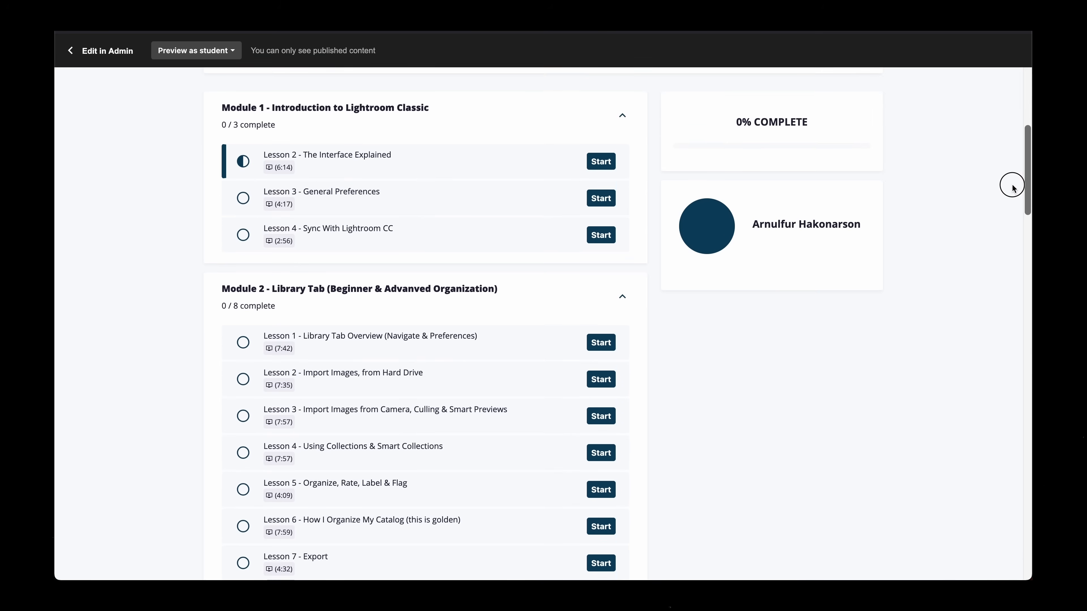
scroll(down, 3)
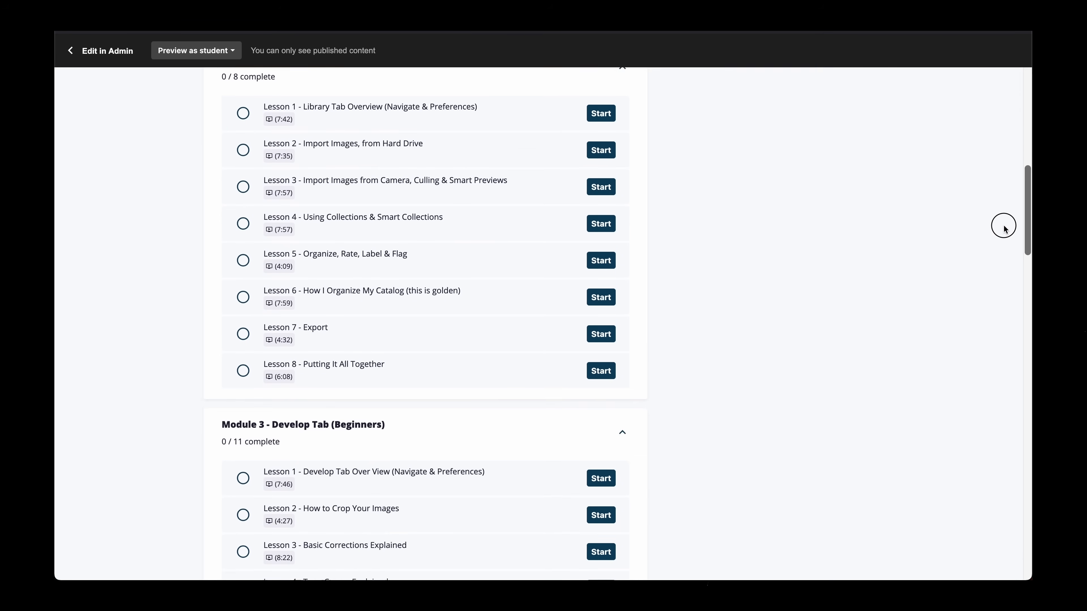
scroll(down, 3)
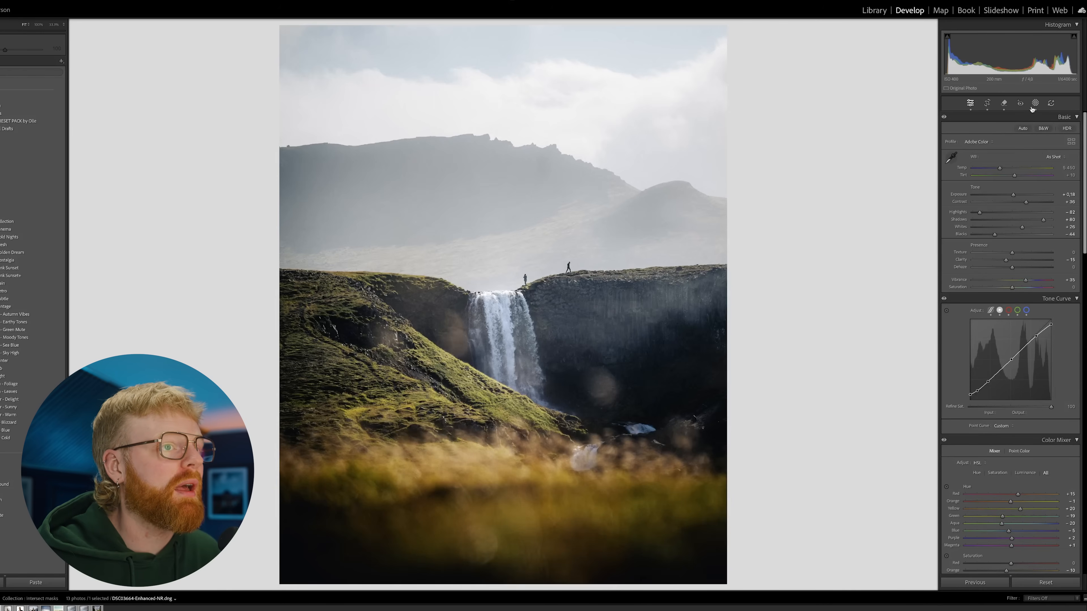
Add a large feathered radial gradient over the sky of the cliff waterfall photo
click(1035, 103)
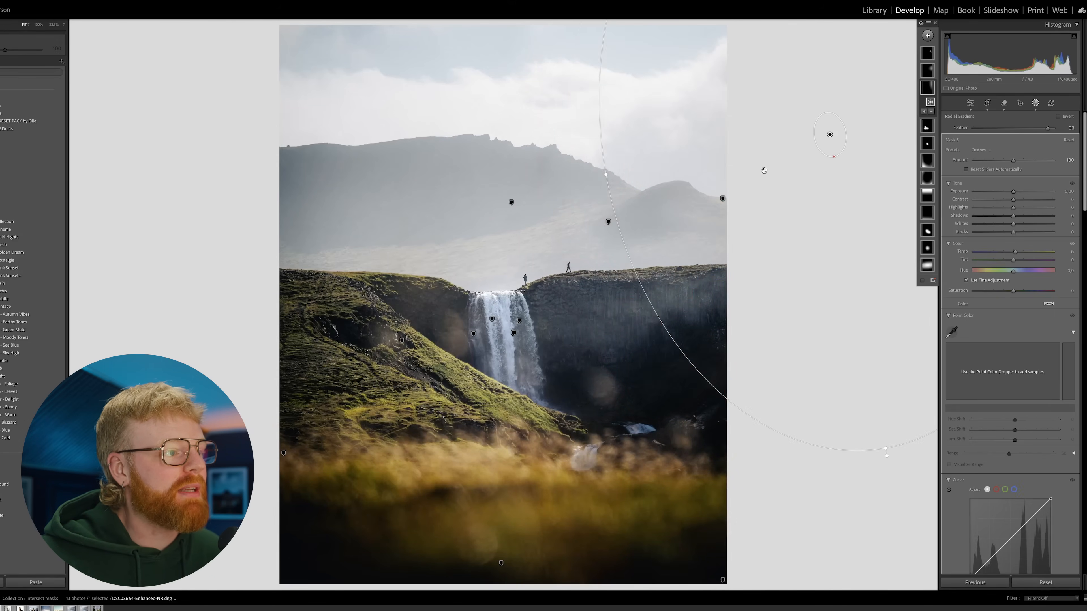
drag(829, 133, 804, 112)
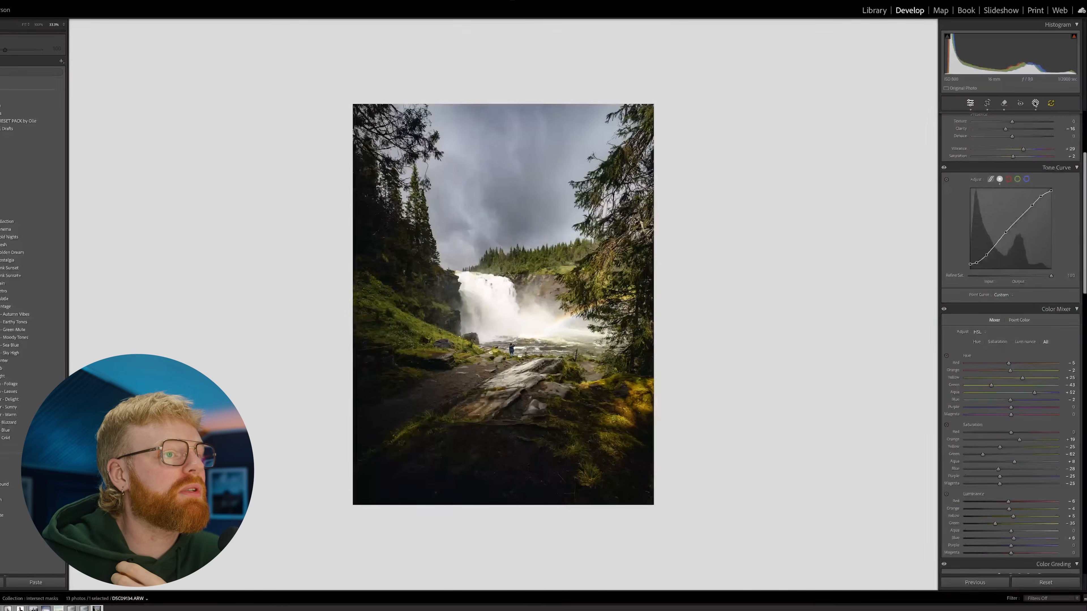
Add a radial gradient on the right side with +0.80 exposure and reduced dehaze
click(1035, 103)
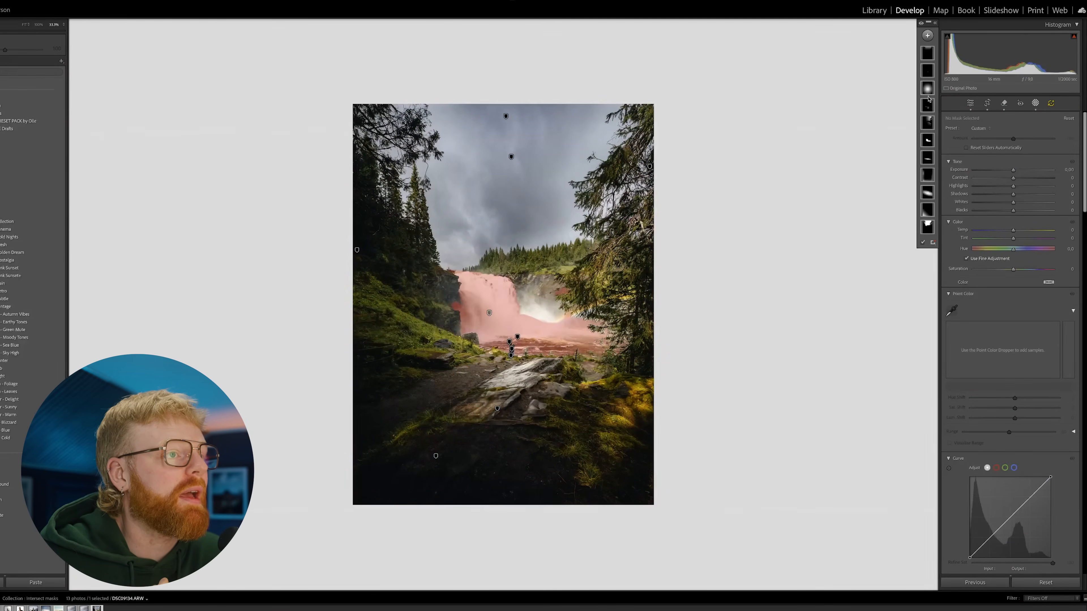
click(927, 35)
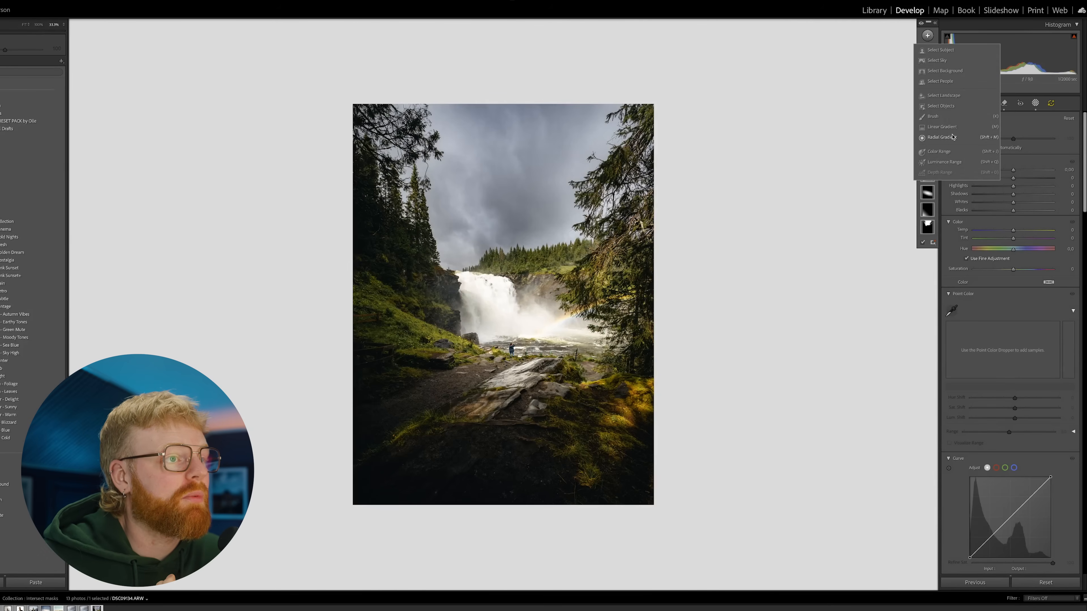
click(941, 137)
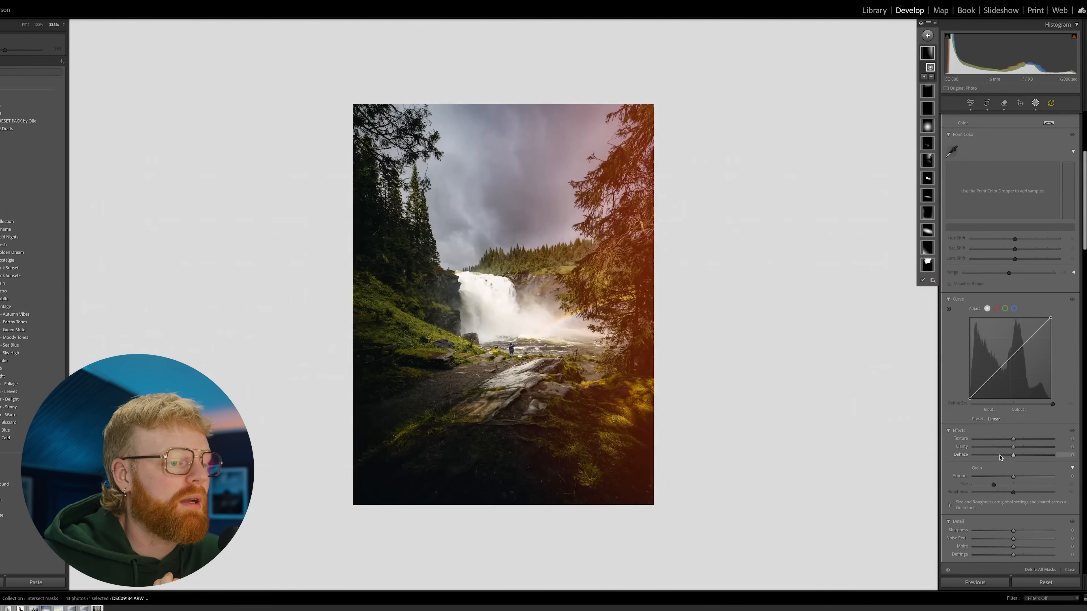
drag(1010, 455, 972, 454)
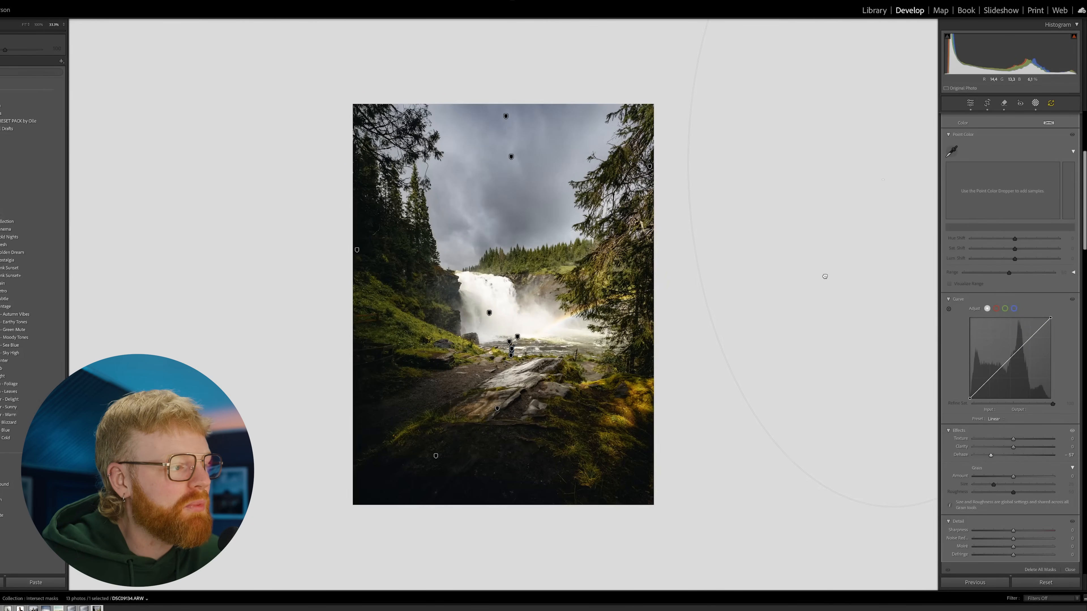
mouse_move(810, 279)
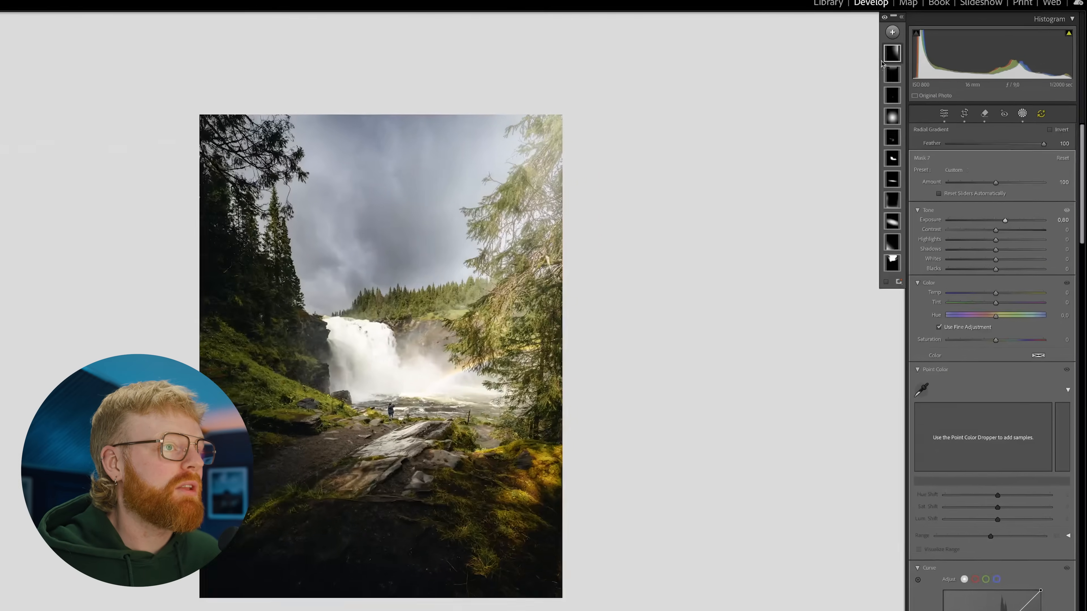
Subtract a Select Landscape vegetation area from the light mask and nudge its Exposure to about 0.73
click(858, 87)
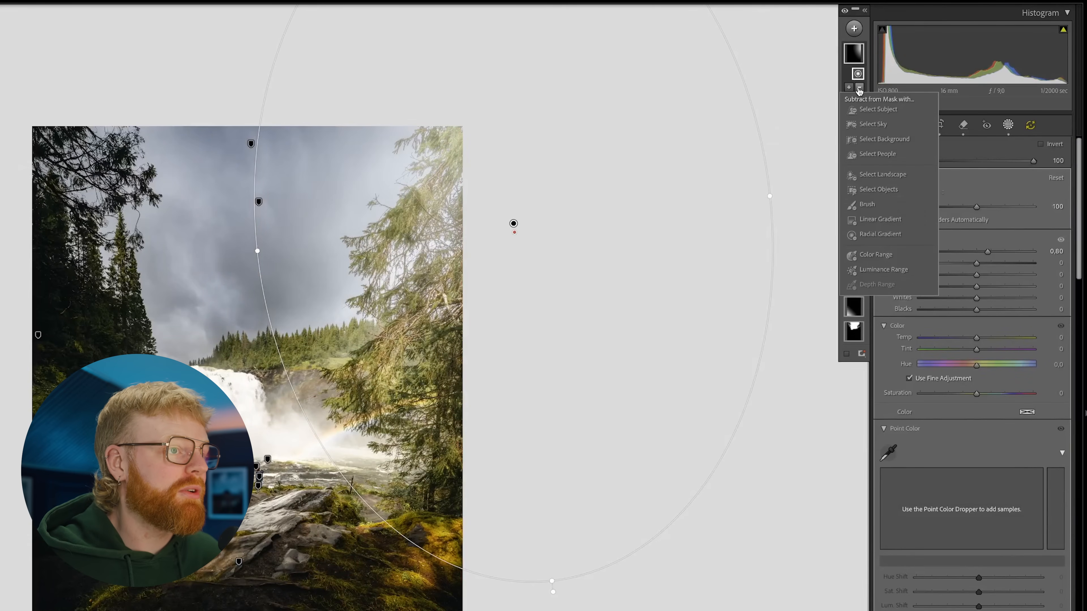
click(882, 175)
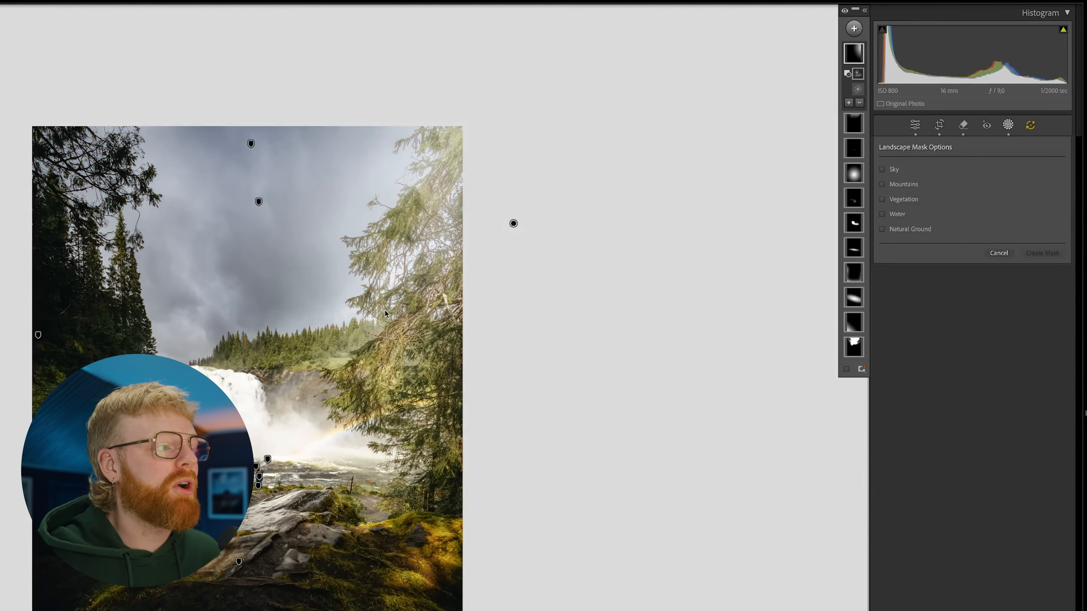
click(882, 199)
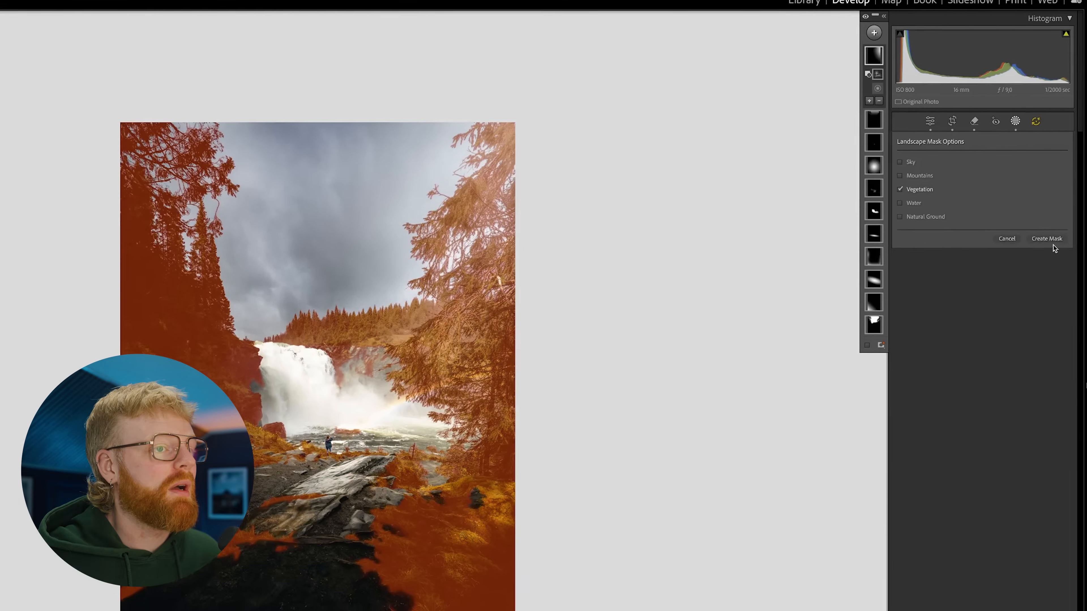
click(1047, 239)
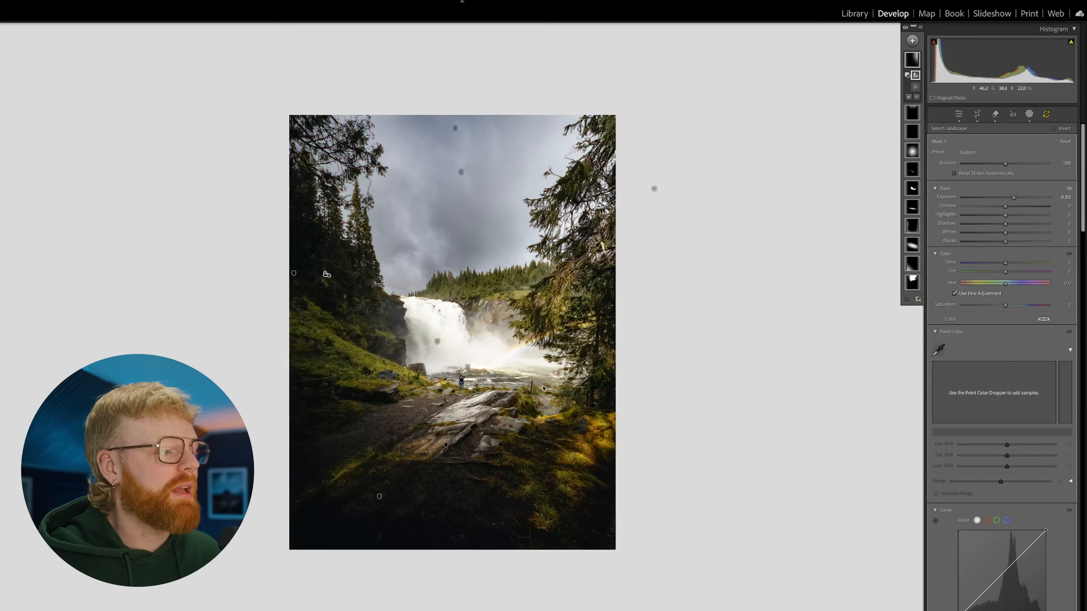
drag(1013, 197, 1033, 197)
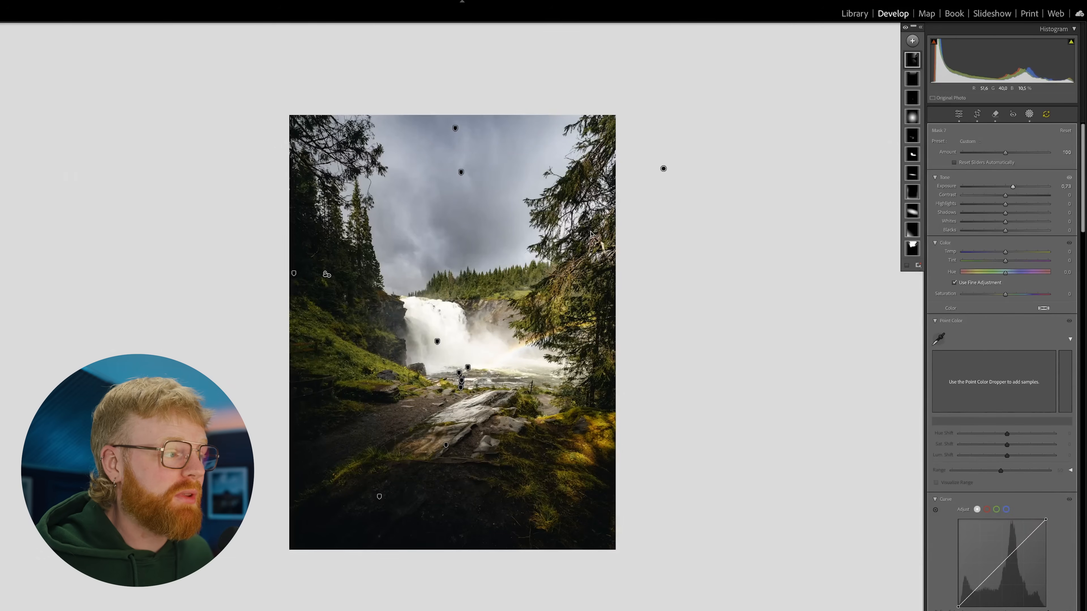
mouse_move(526, 296)
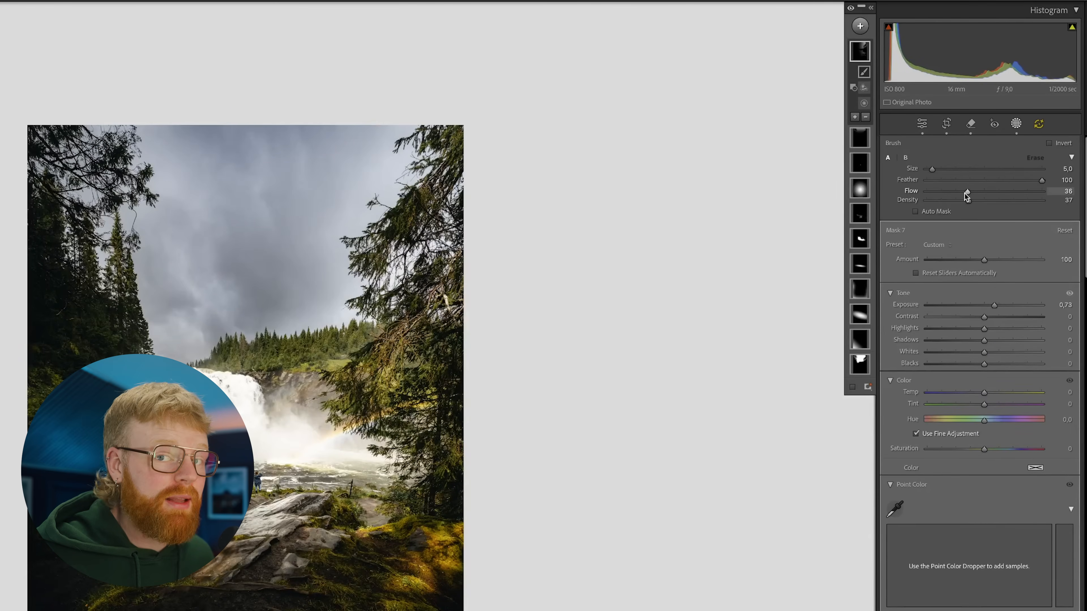
Lower the brush Flow and push the light mask's Exposure up toward 4.00
drag(966, 191, 962, 191)
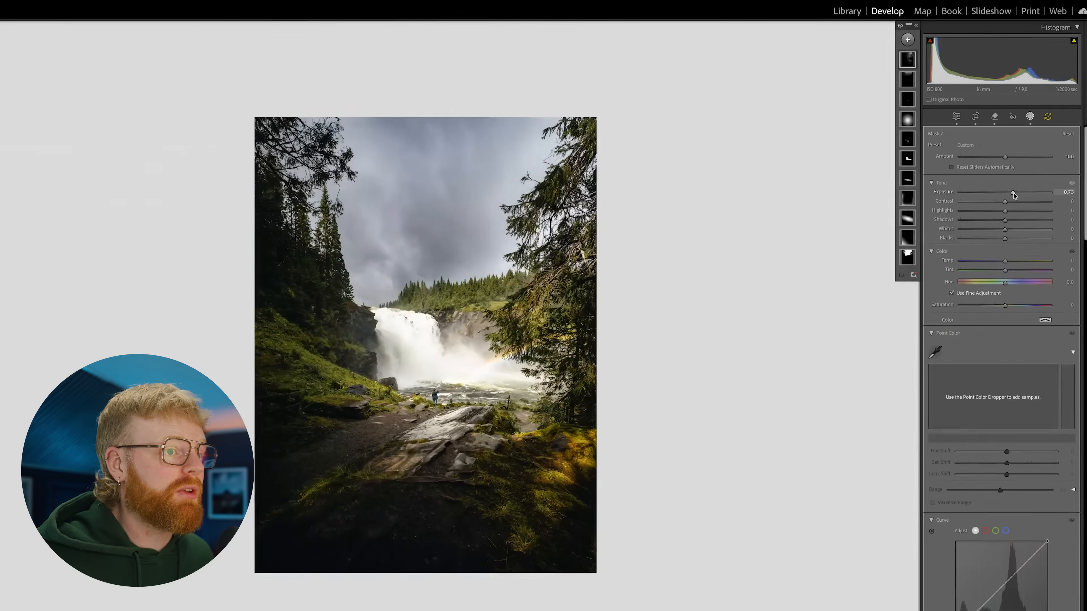
drag(1005, 188, 1032, 187)
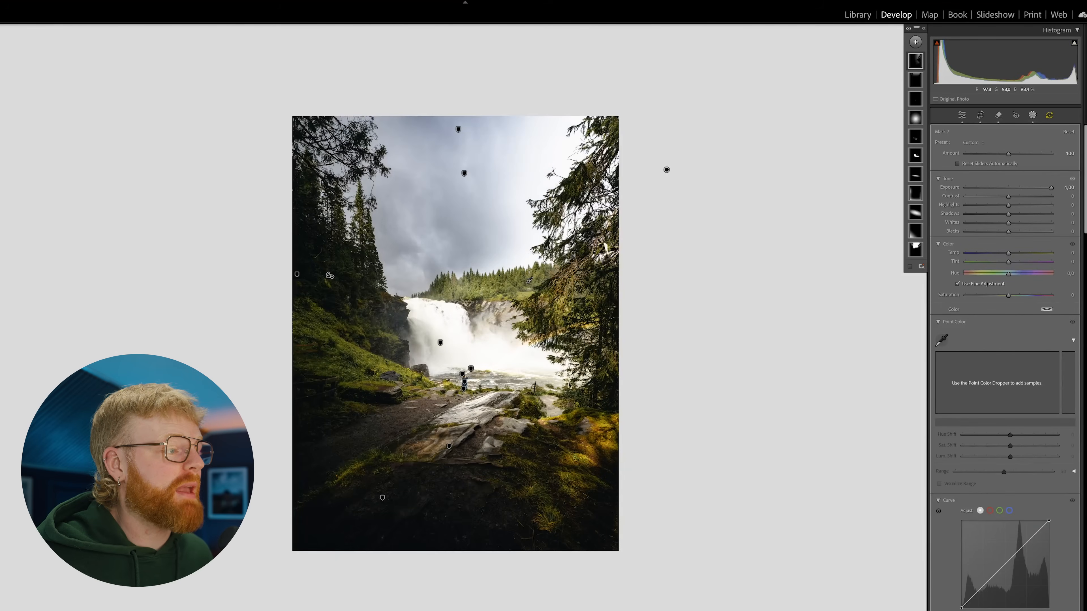
drag(1050, 188, 1021, 187)
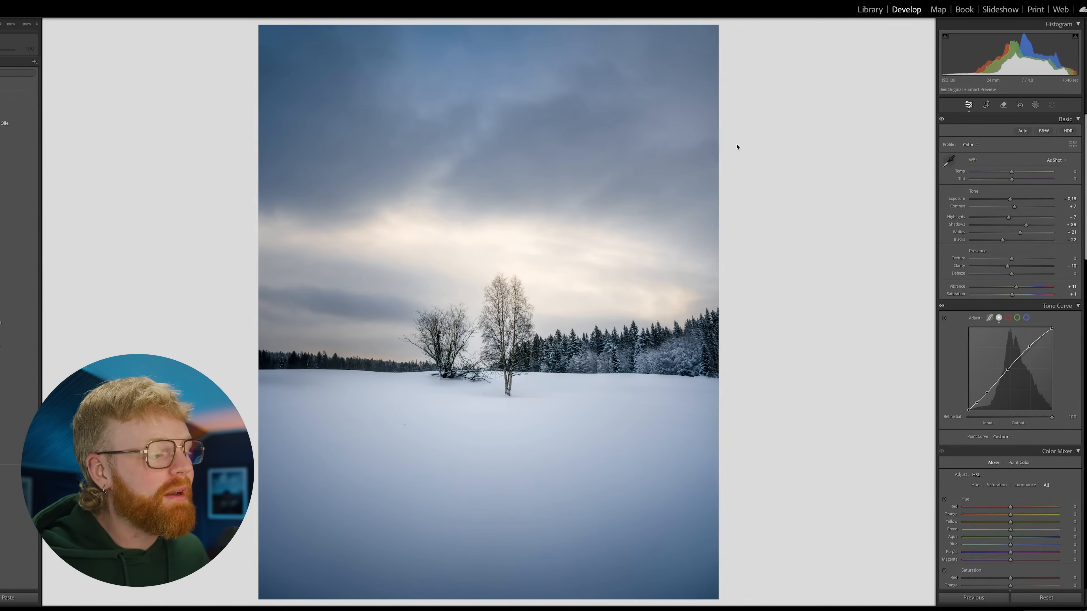
mouse_move(1046, 91)
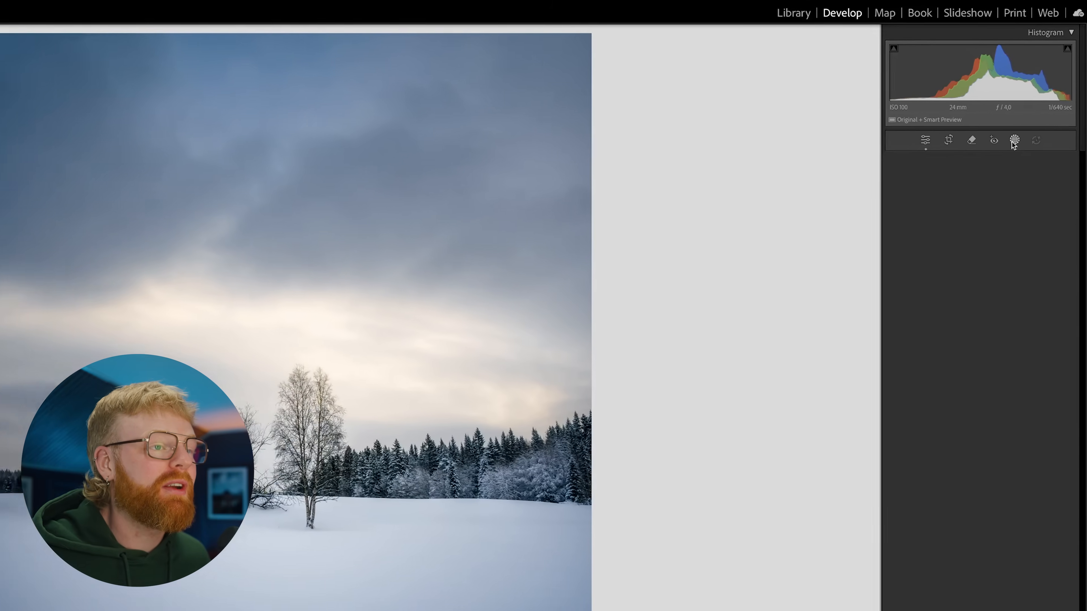
Create a Landscape mask selecting Vegetation on the snowy field photo
click(1015, 140)
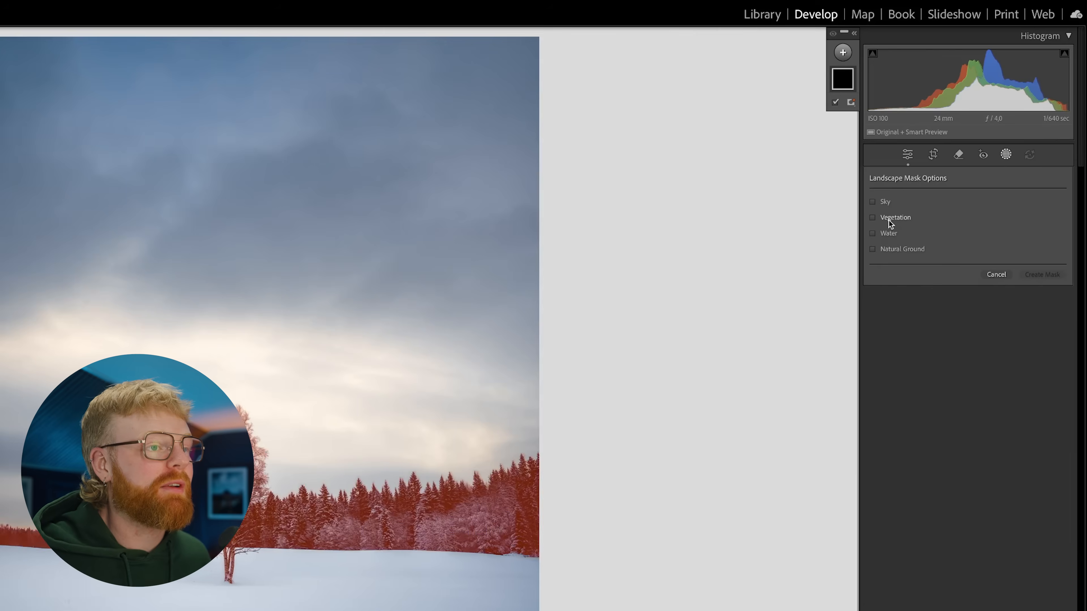
click(872, 218)
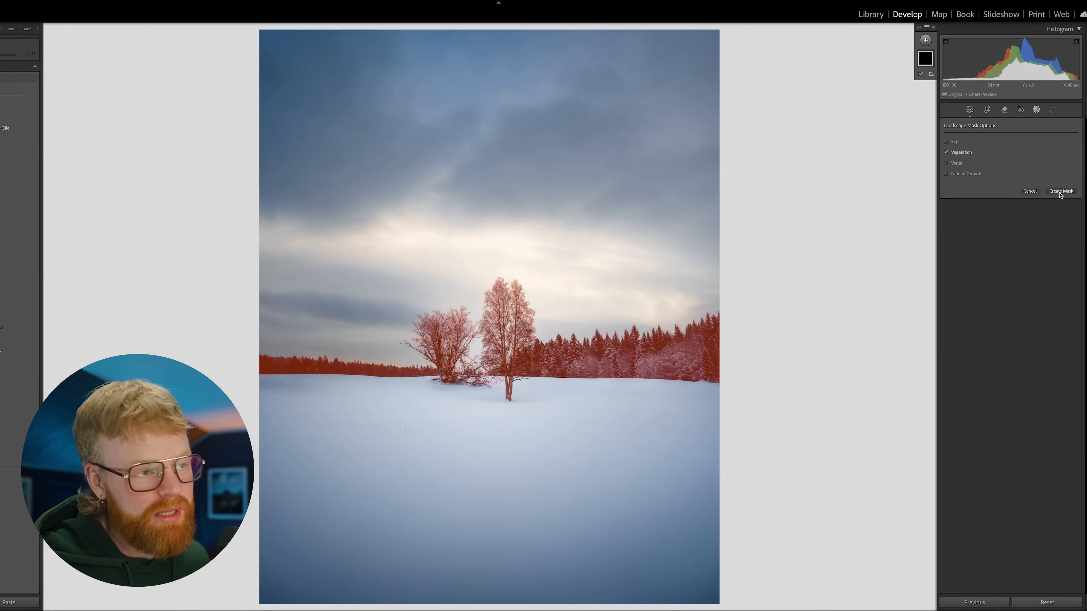
click(1062, 191)
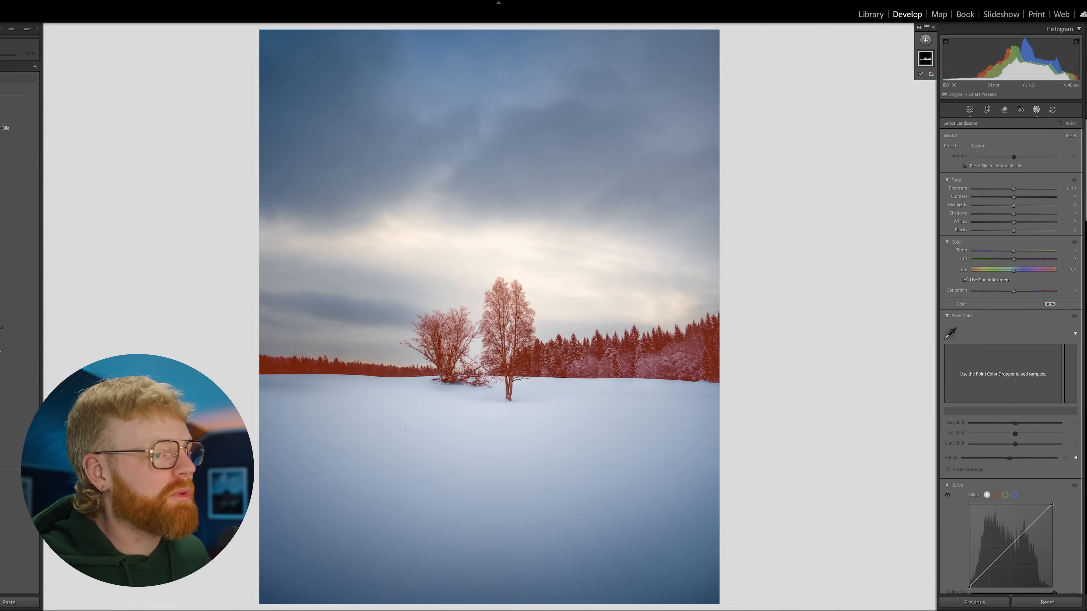
Brighten the masked snowy trees, then settle the Exposure around 0.87 for a subtle lift
drag(1012, 188, 1018, 188)
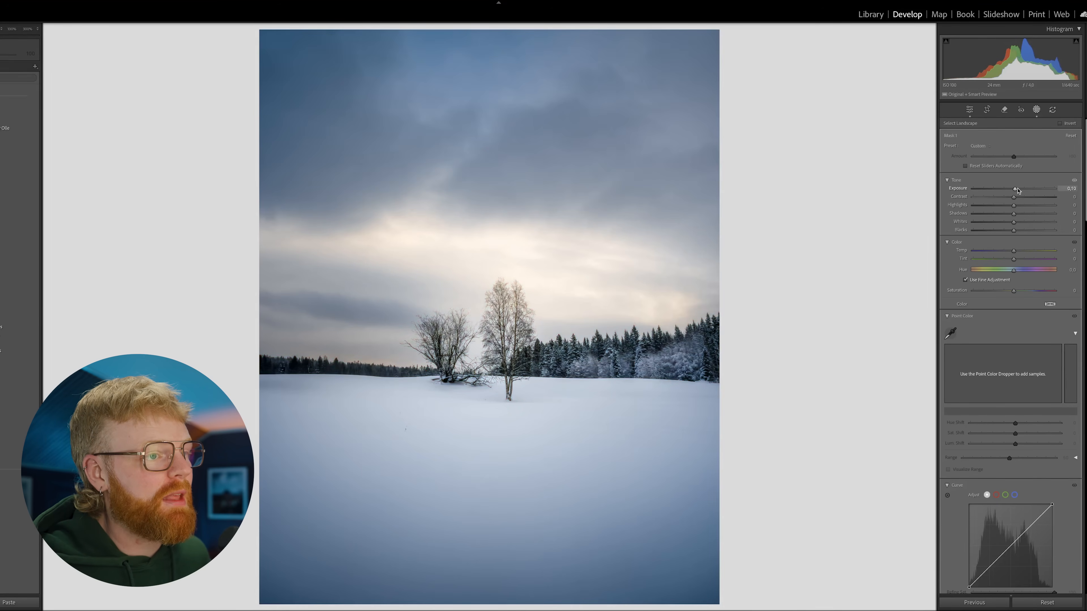
drag(1016, 188, 1040, 188)
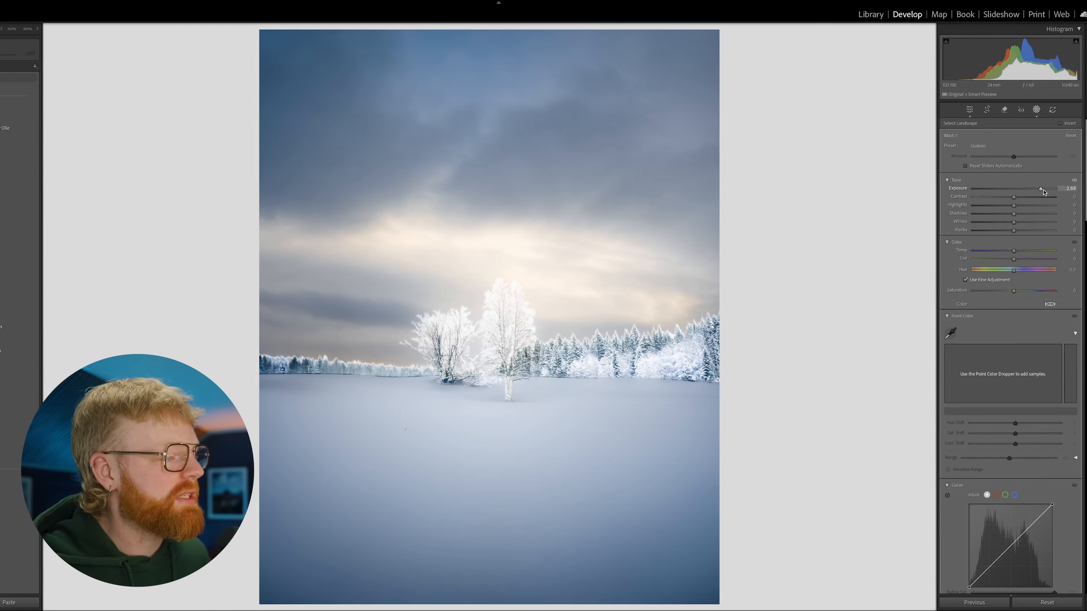
click(29, 28)
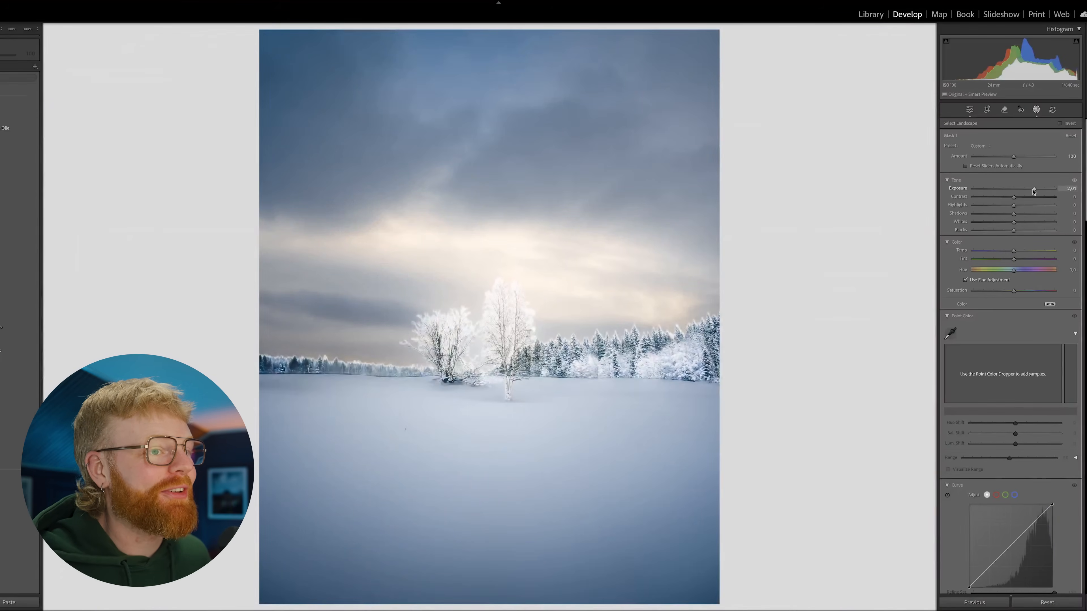
drag(1033, 188, 1031, 188)
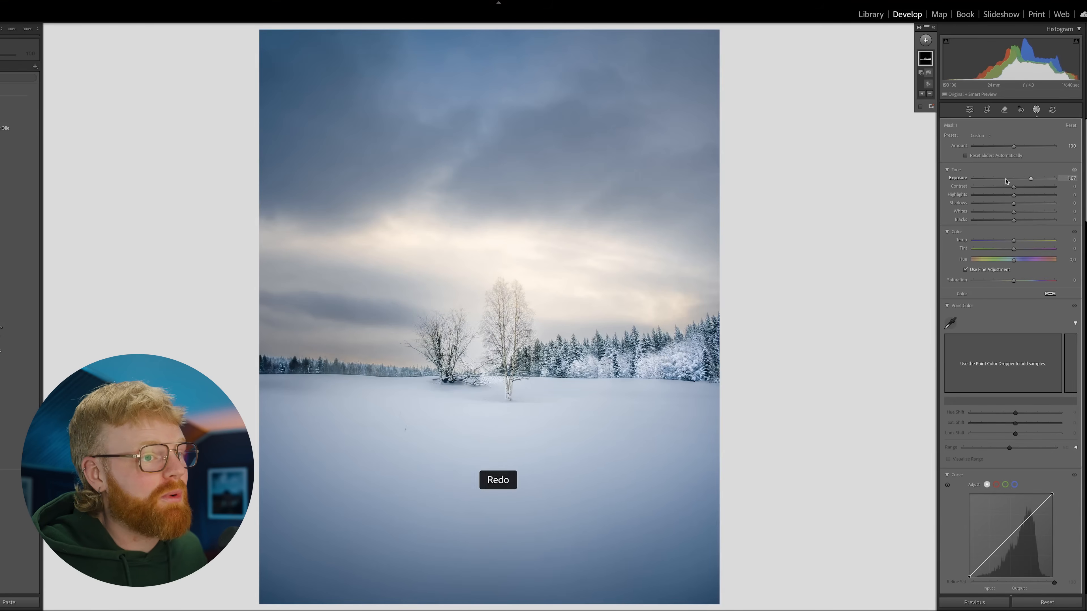
drag(1030, 178, 1019, 178)
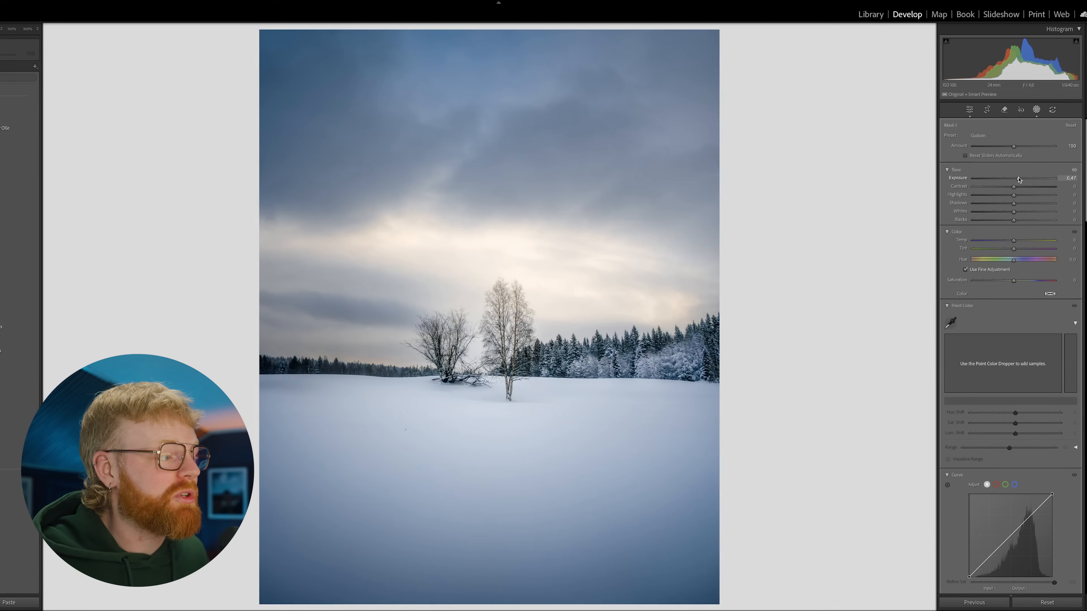